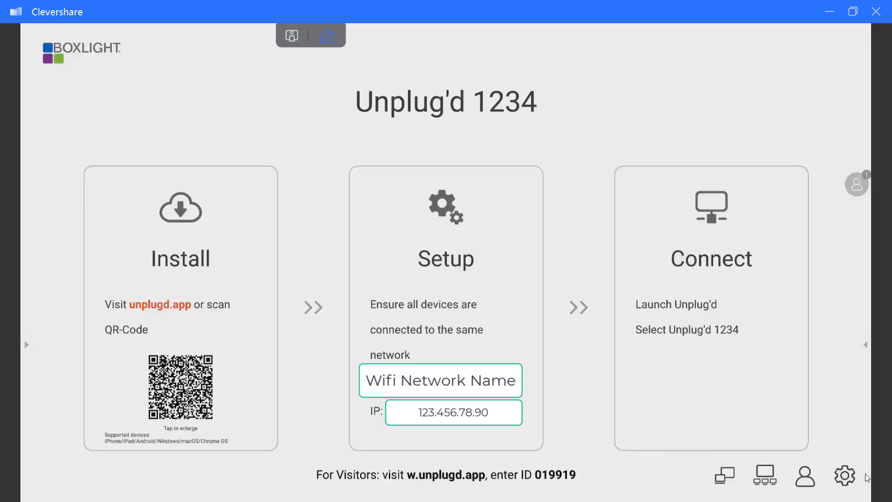
pyautogui.moveTo(854, 482)
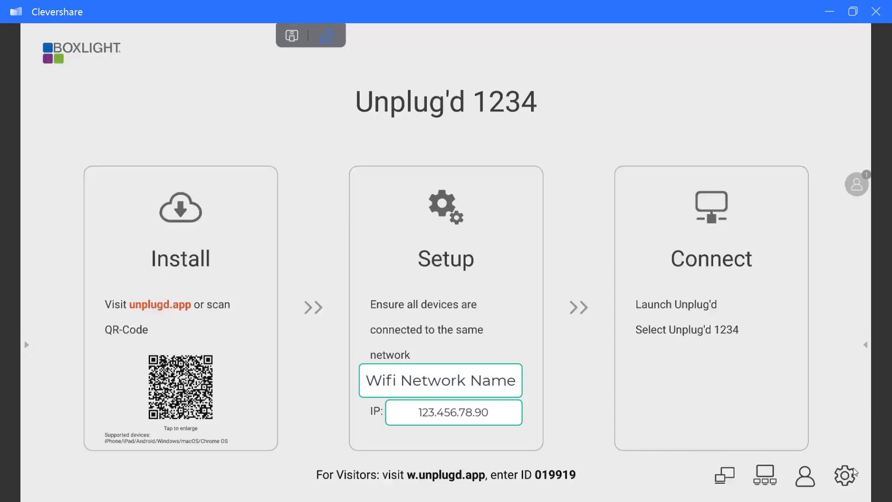
pyautogui.moveTo(865, 346)
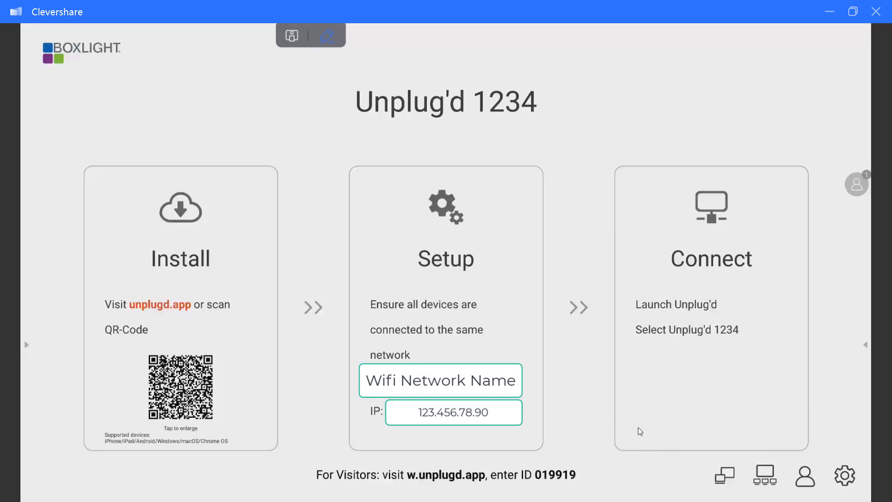
pyautogui.moveTo(230, 264)
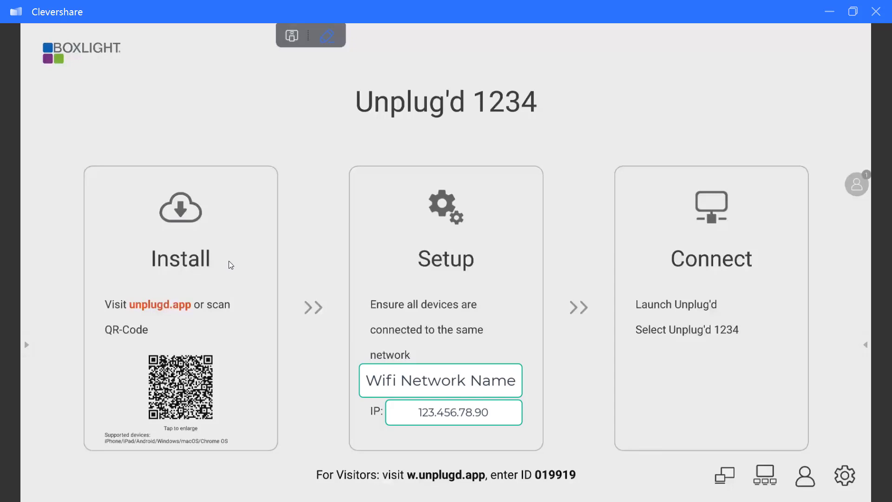
pyautogui.moveTo(243, 355)
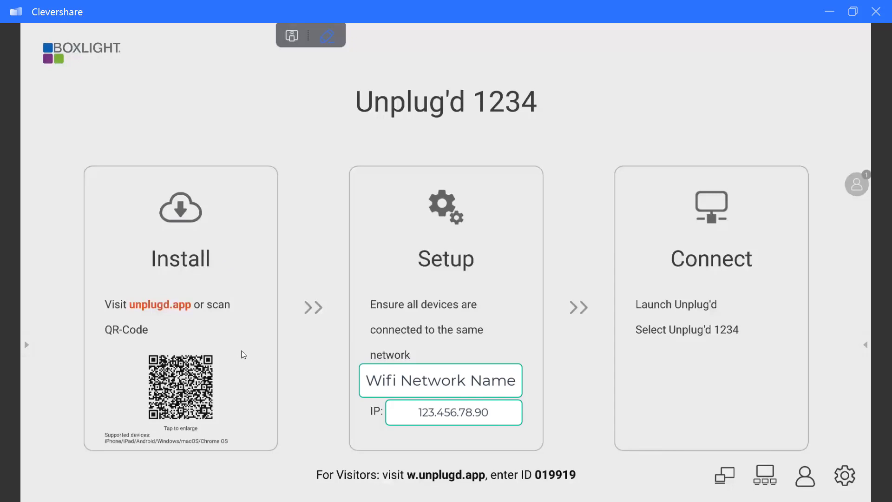
pyautogui.moveTo(236, 347)
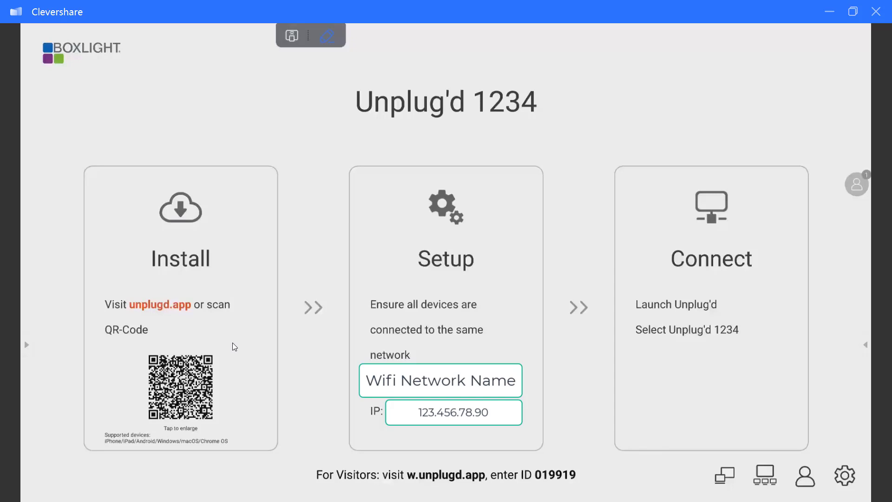
pyautogui.moveTo(443, 346)
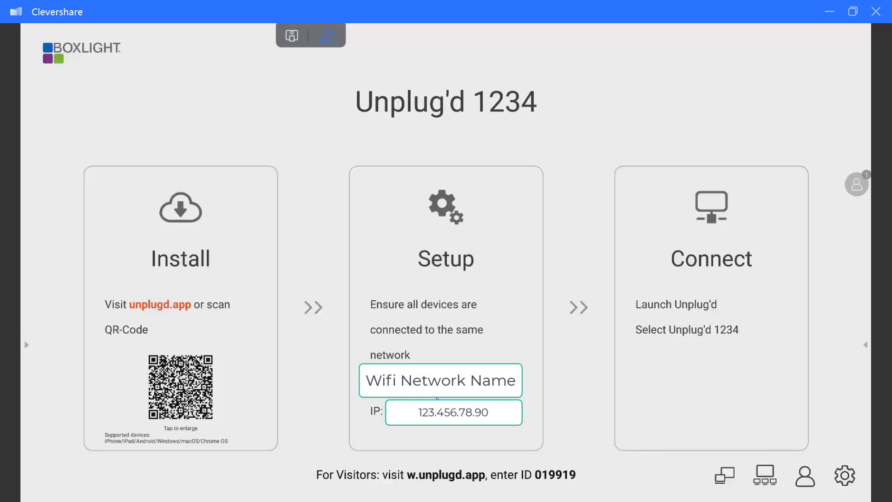
pyautogui.moveTo(368, 440)
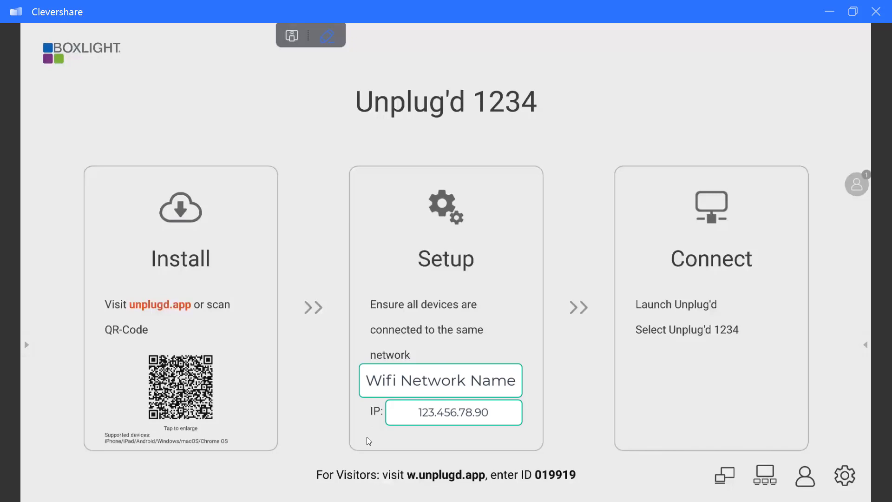
pyautogui.moveTo(460, 446)
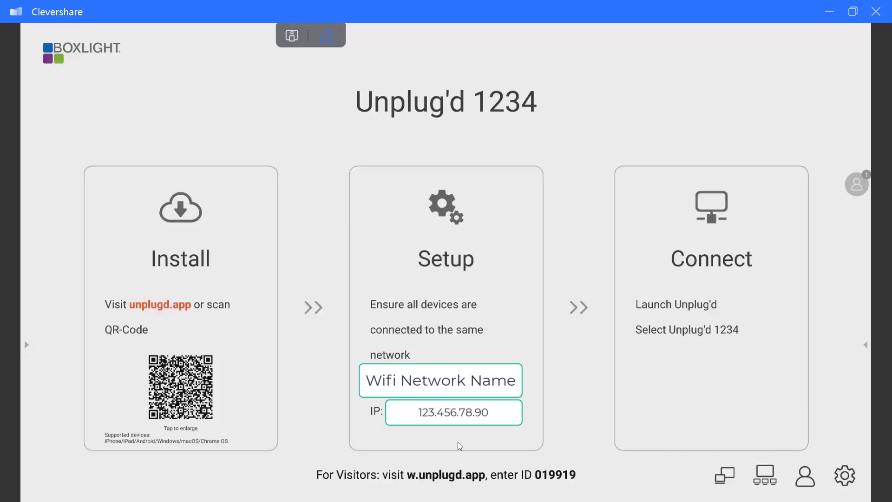
pyautogui.moveTo(865, 295)
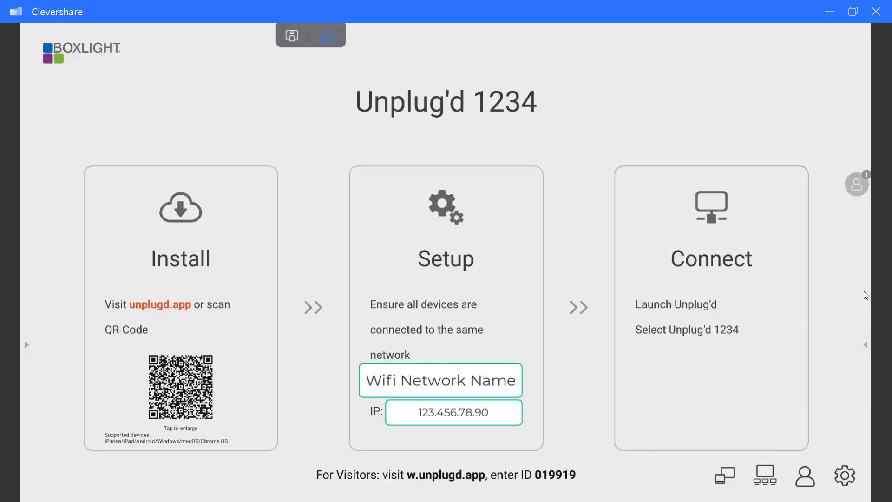
pyautogui.moveTo(880, 314)
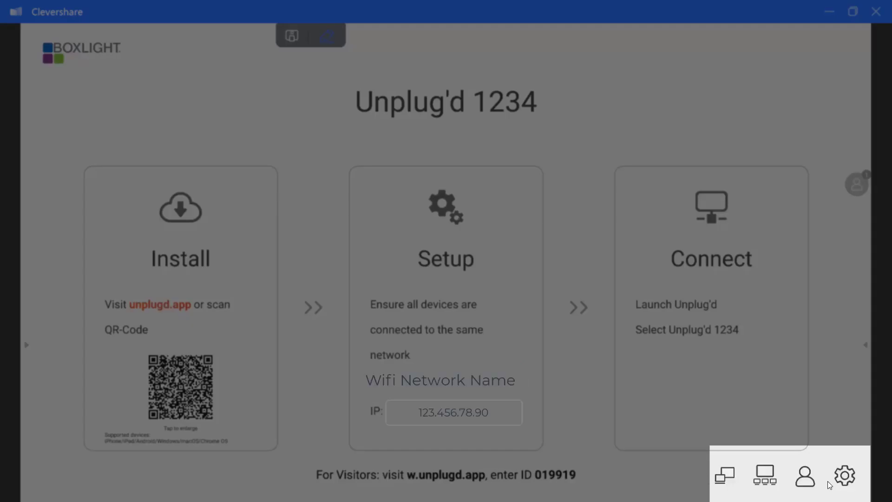
pyautogui.moveTo(848, 484)
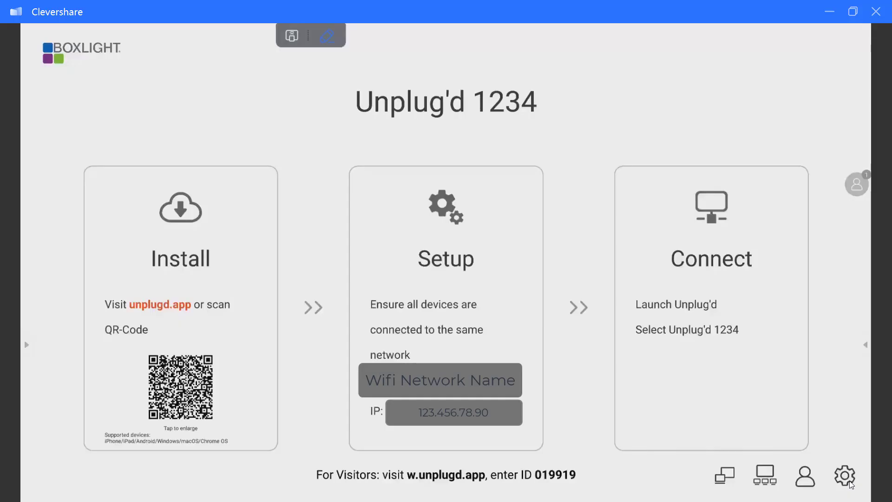
# - Bring up the Settings panel from the gear icon in the bottom-right toolbar
pyautogui.click(844, 476)
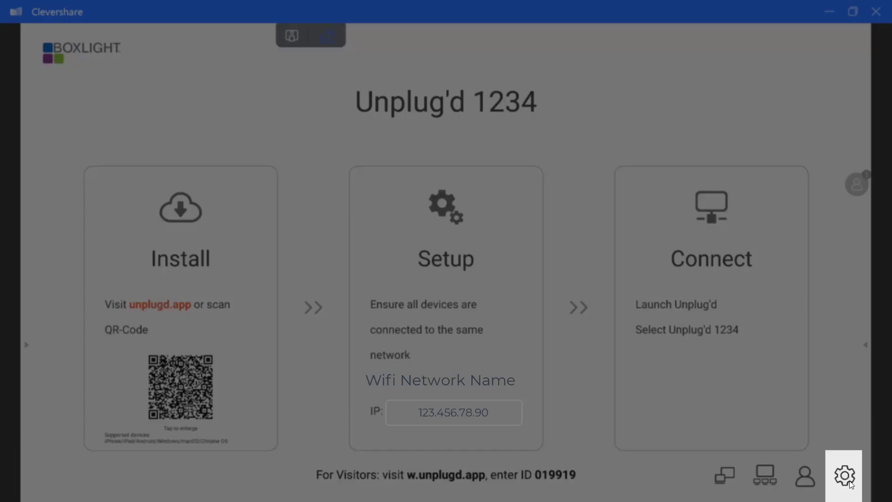
pyautogui.click(844, 476)
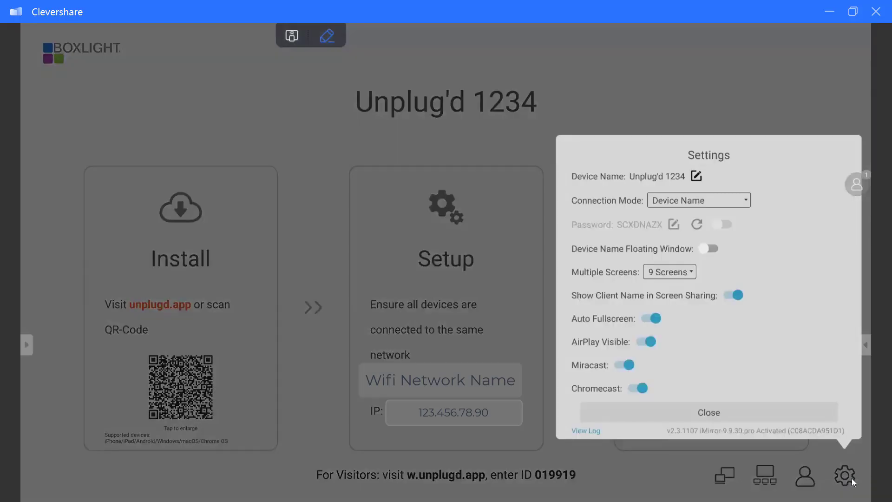
pyautogui.moveTo(700, 178)
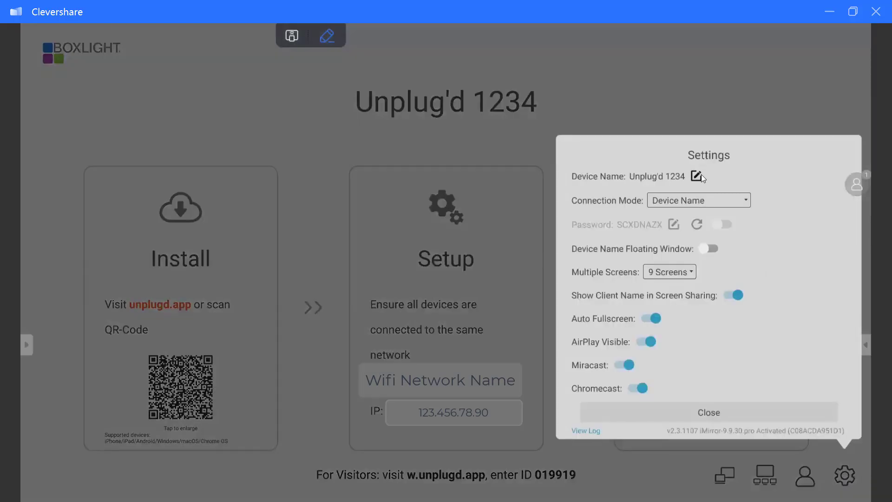
pyautogui.moveTo(720, 399)
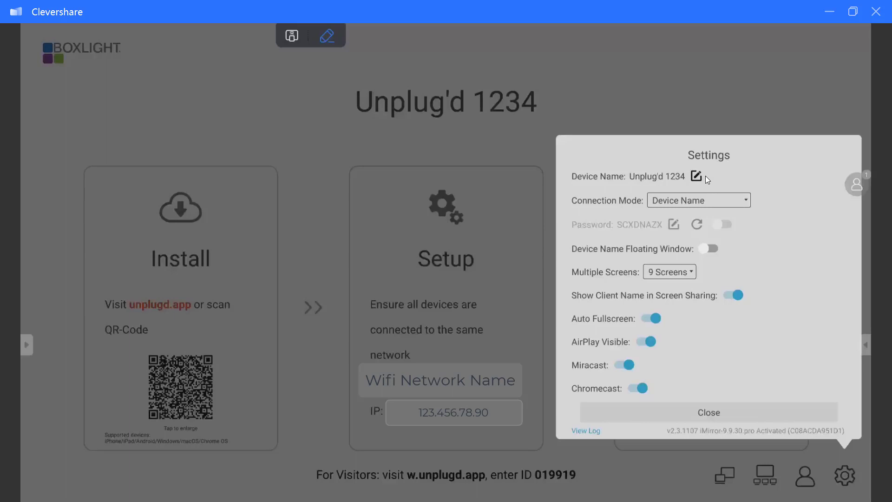
pyautogui.moveTo(697, 176)
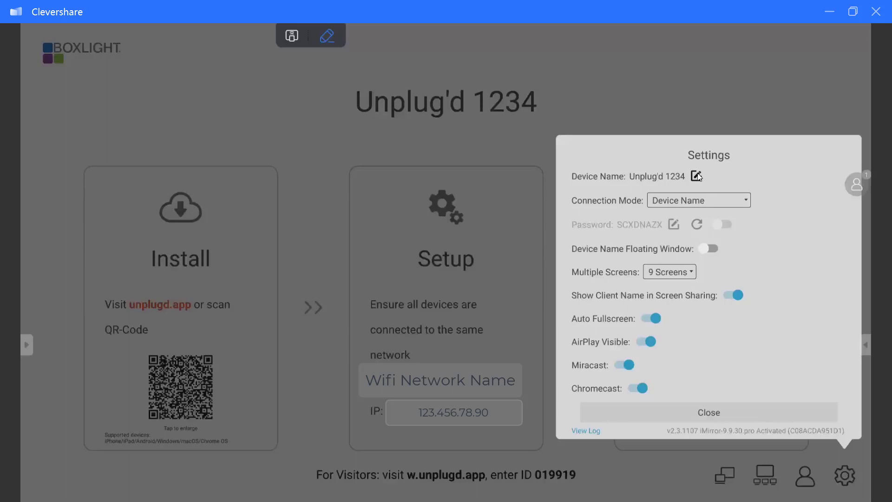
# - Rename the device to 'Training panel' via the on-screen keyboard and confirm
pyautogui.click(696, 176)
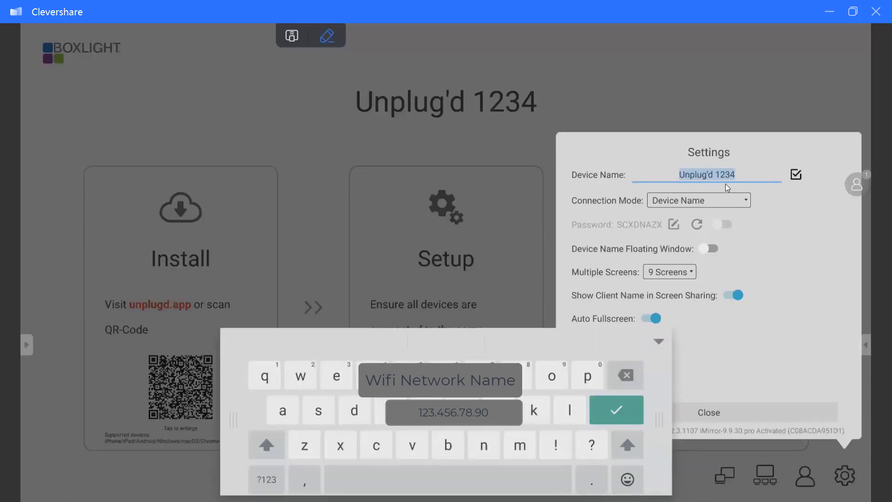
pyautogui.moveTo(567, 410)
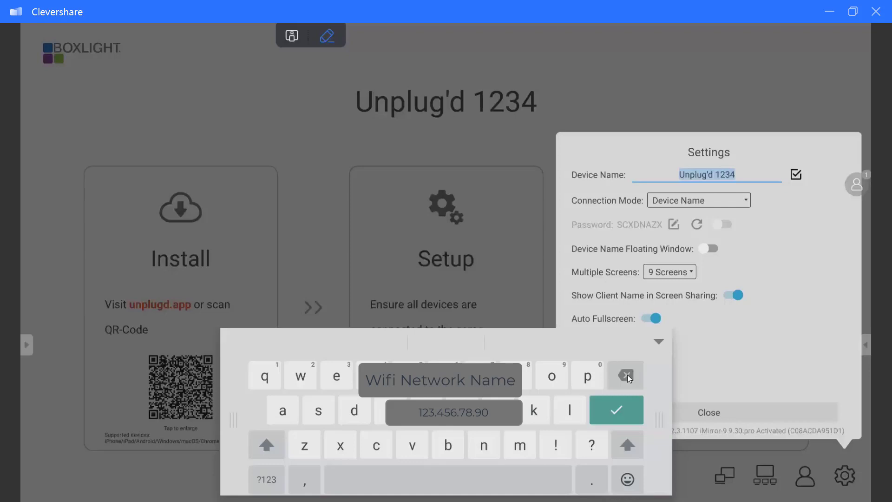
pyautogui.click(625, 375)
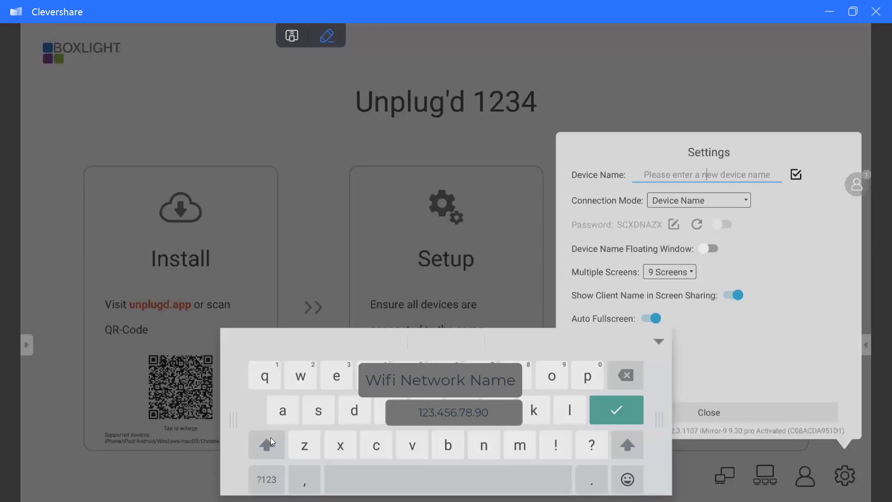
pyautogui.click(266, 444)
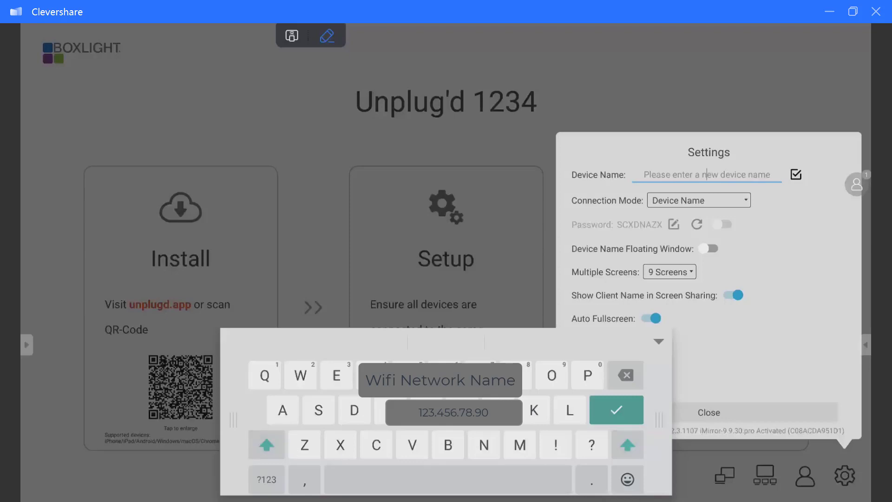
pyautogui.write('U')
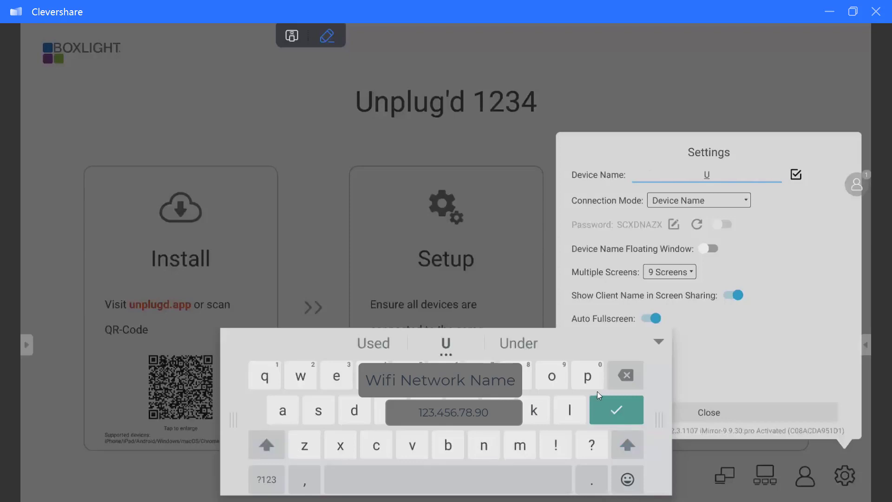
pyautogui.write('nplu')
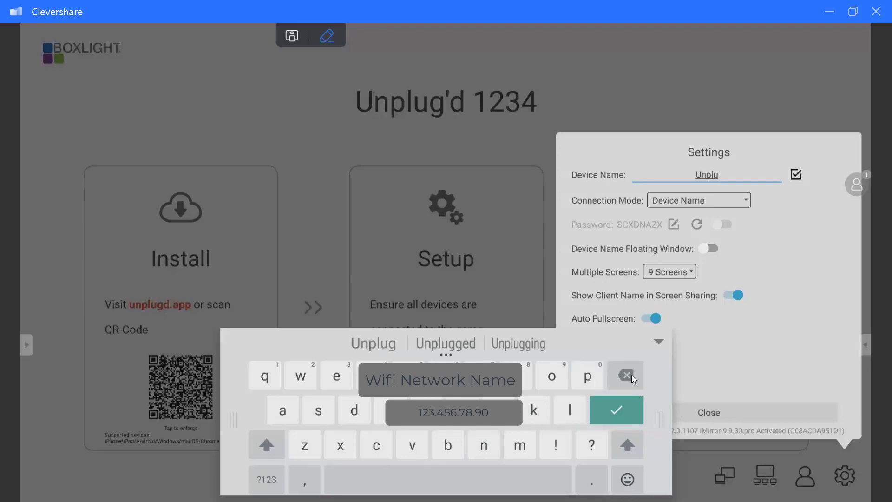
pyautogui.click(618, 410)
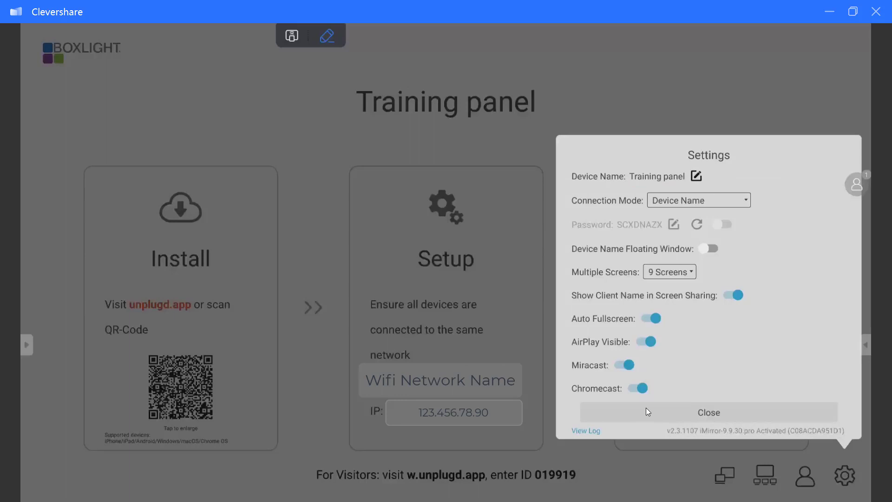
pyautogui.moveTo(658, 147)
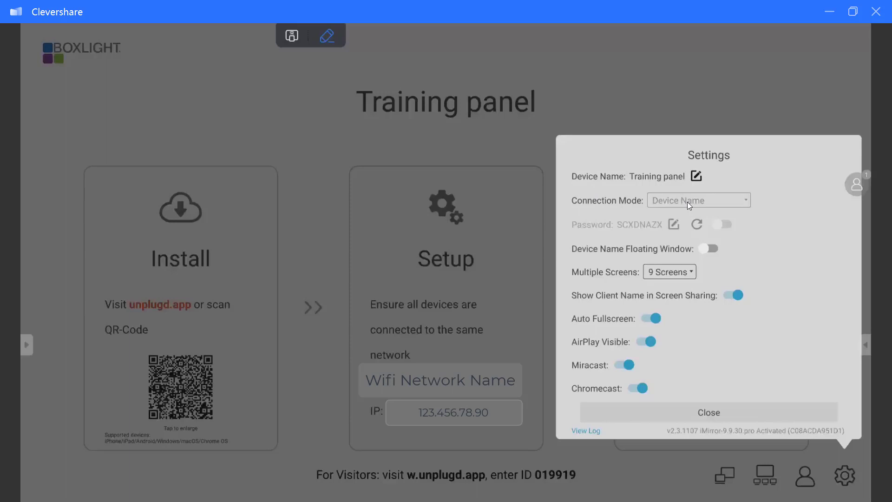
pyautogui.click(699, 201)
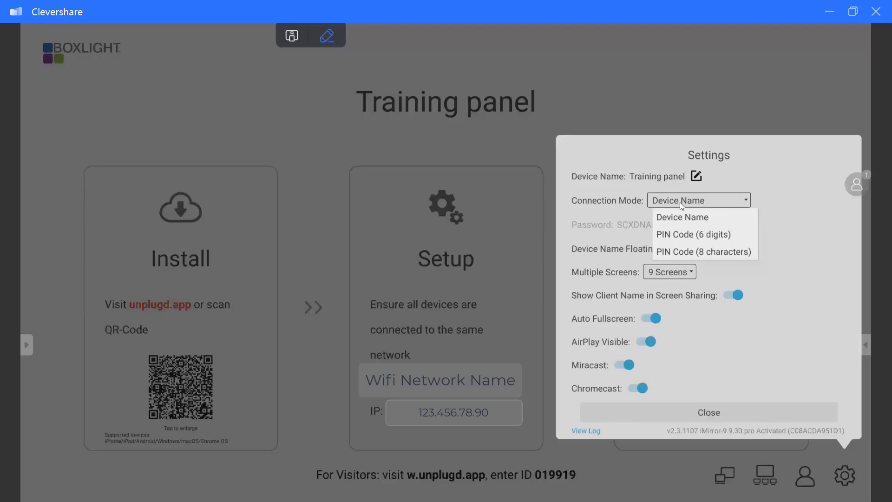
pyautogui.moveTo(659, 219)
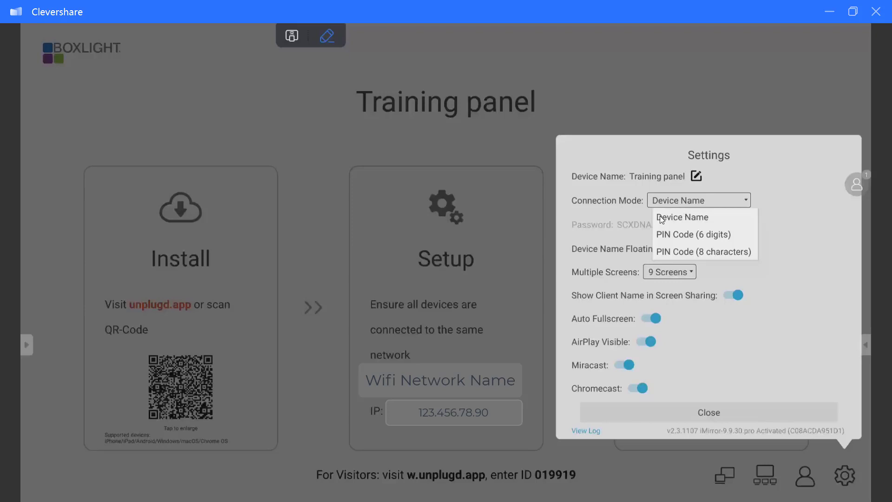
pyautogui.moveTo(680, 236)
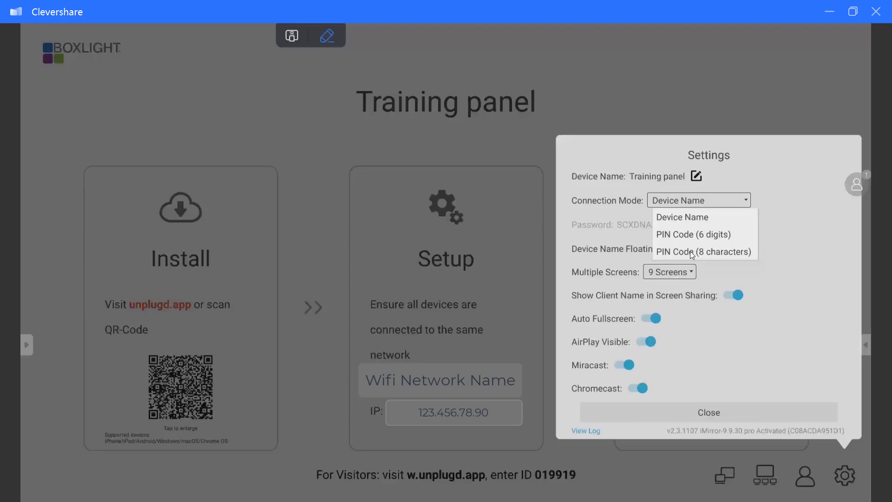
pyautogui.click(682, 217)
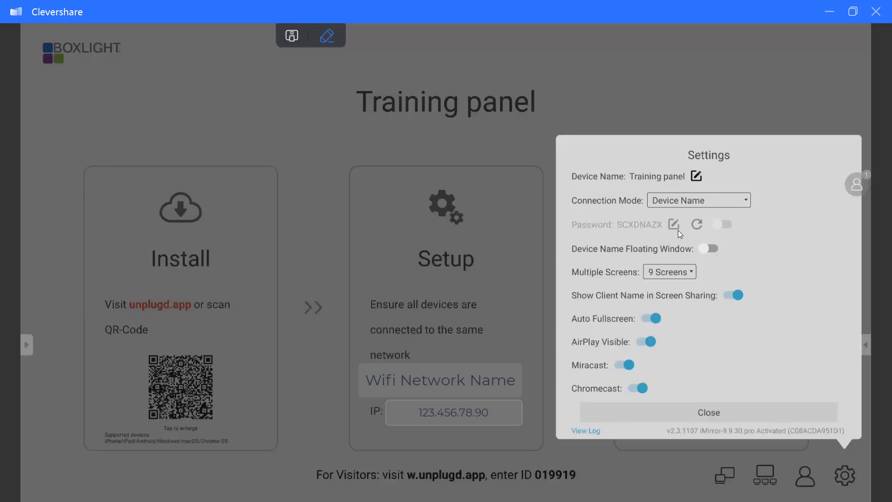
pyautogui.moveTo(582, 54)
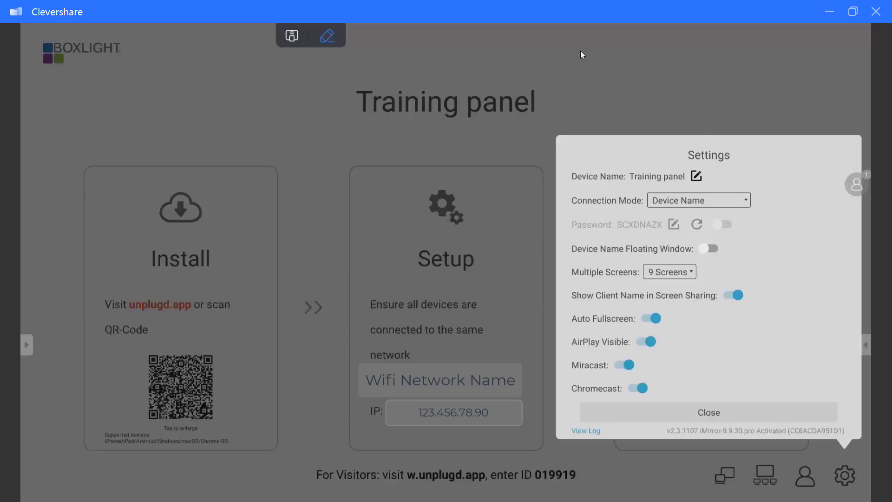
pyautogui.moveTo(646, 171)
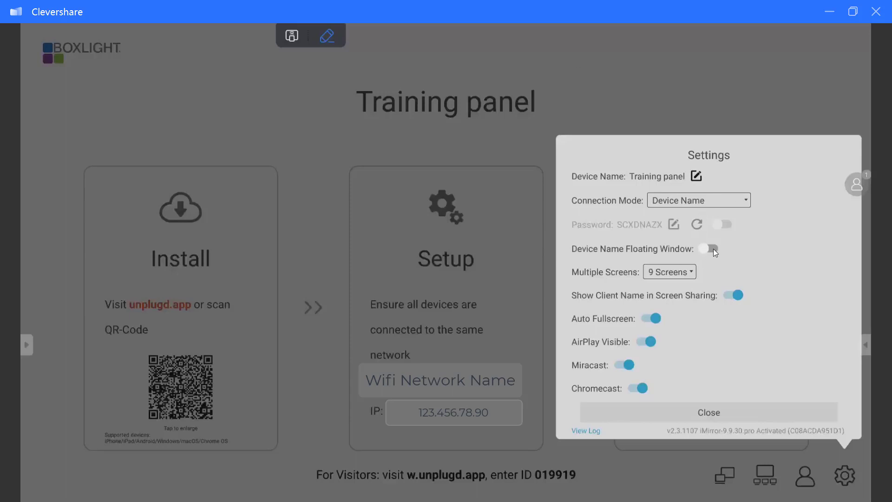
pyautogui.click(709, 249)
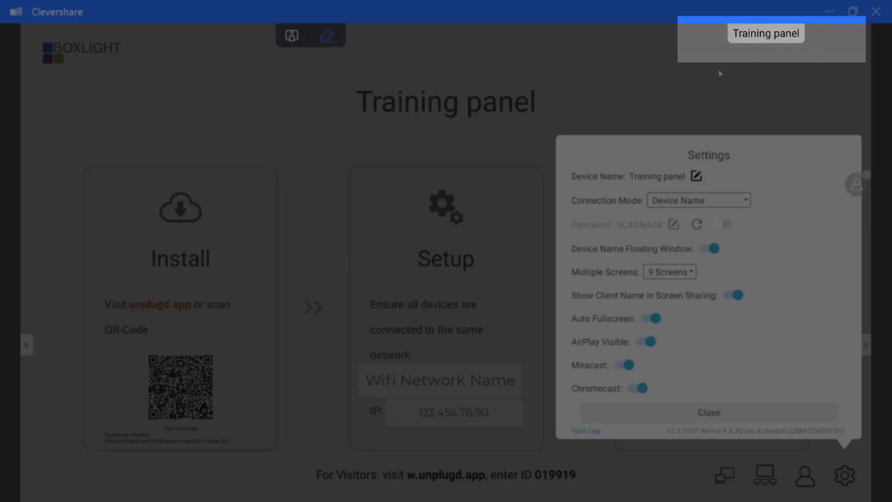
pyautogui.moveTo(727, 48)
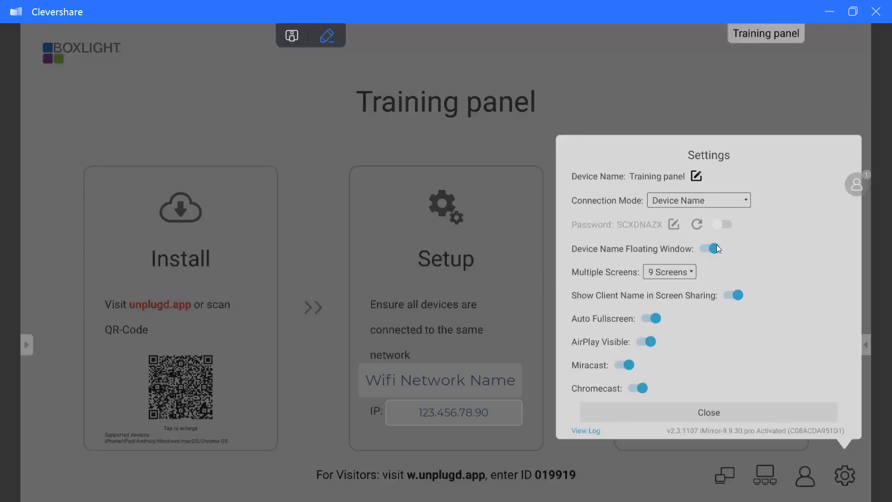
pyautogui.click(709, 249)
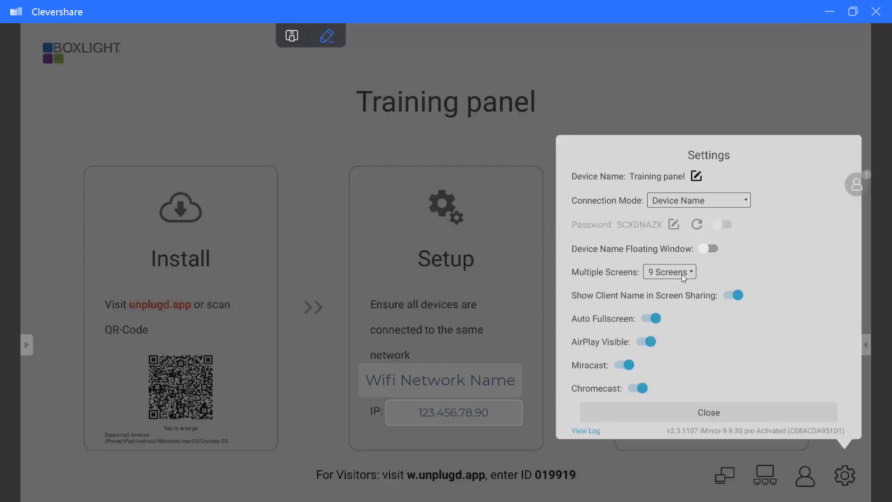
pyautogui.click(670, 272)
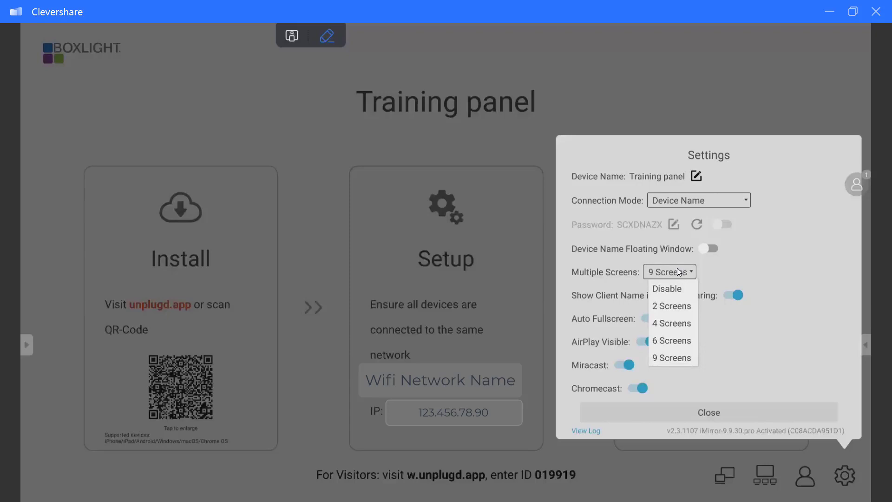
pyautogui.moveTo(683, 284)
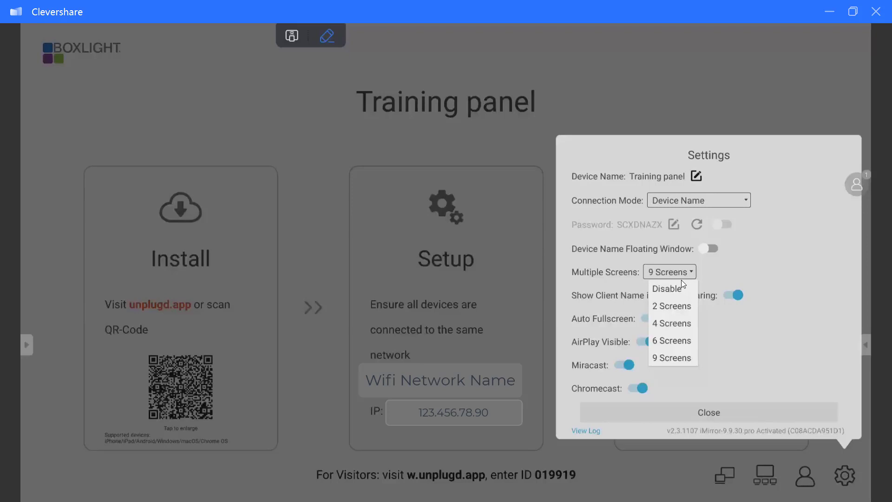
pyautogui.moveTo(686, 285)
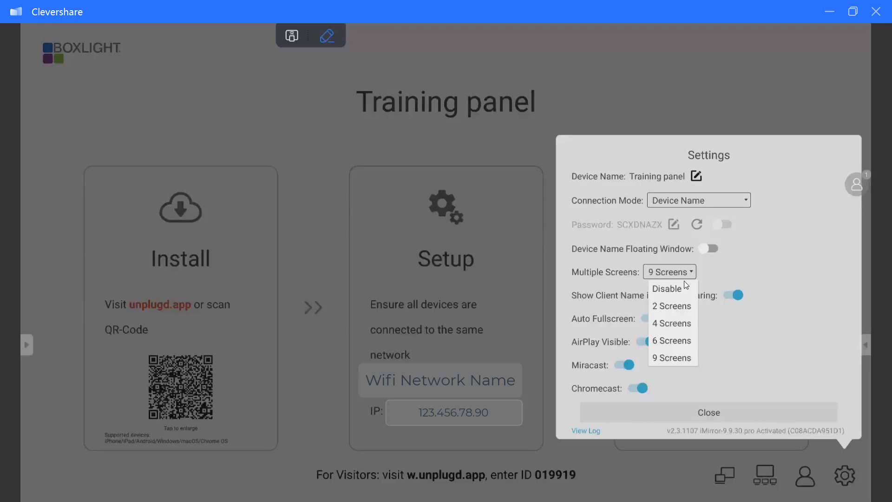
pyautogui.moveTo(676, 310)
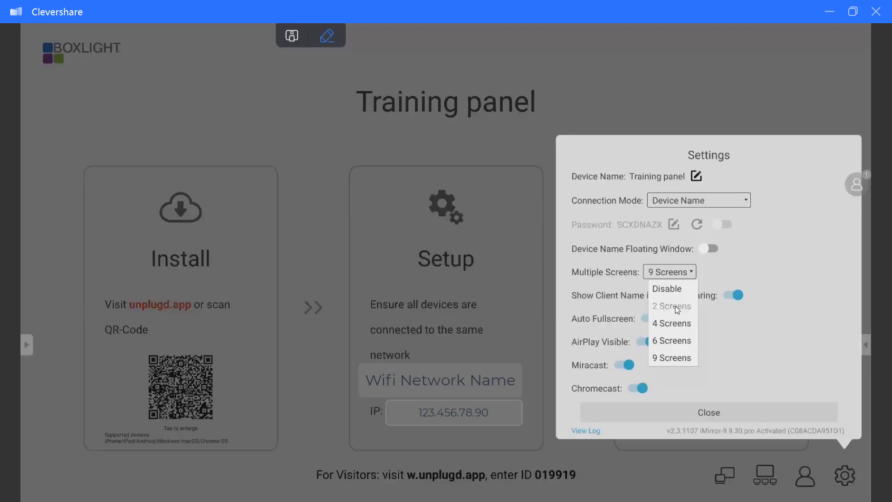
pyautogui.click(671, 306)
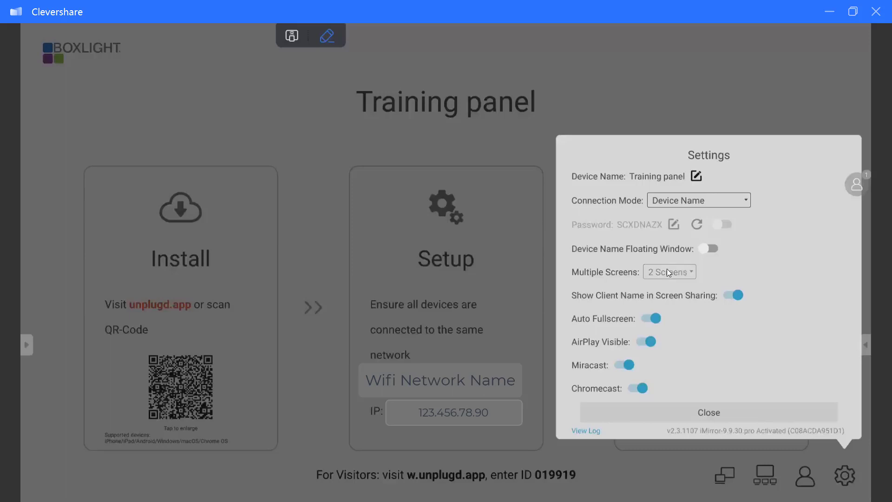
pyautogui.click(669, 271)
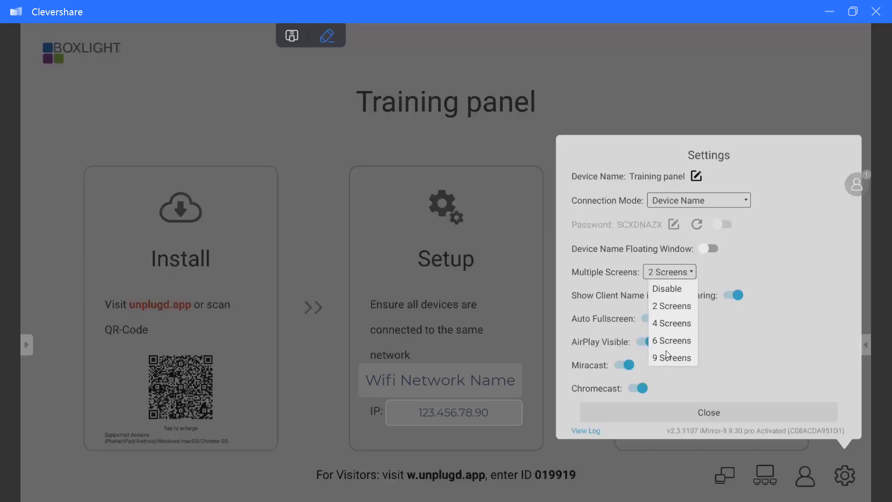
pyautogui.click(668, 357)
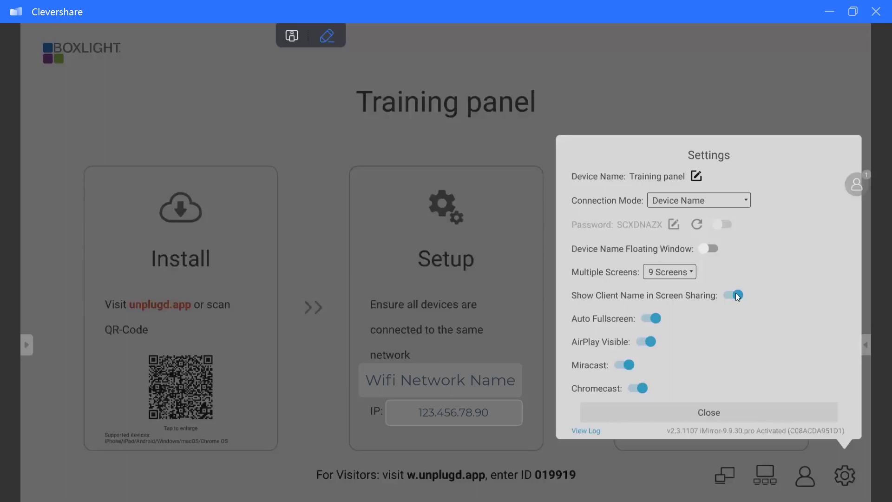
pyautogui.click(733, 295)
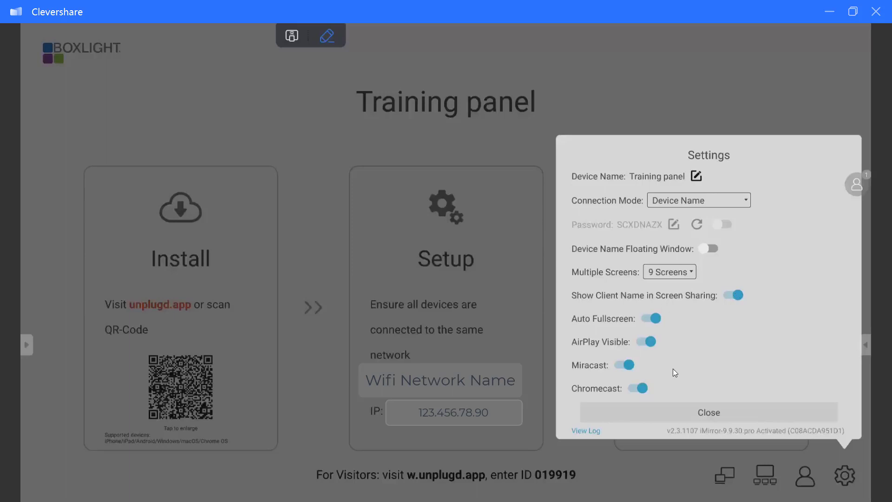
pyautogui.moveTo(666, 267)
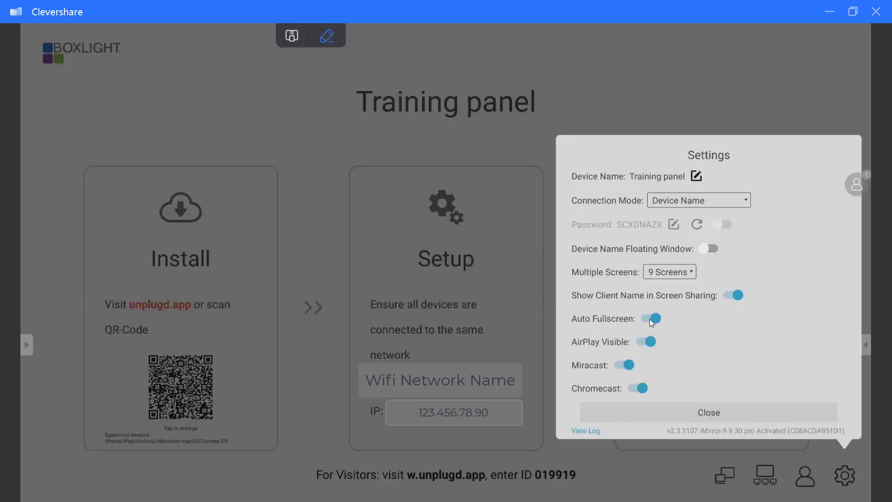
pyautogui.moveTo(619, 328)
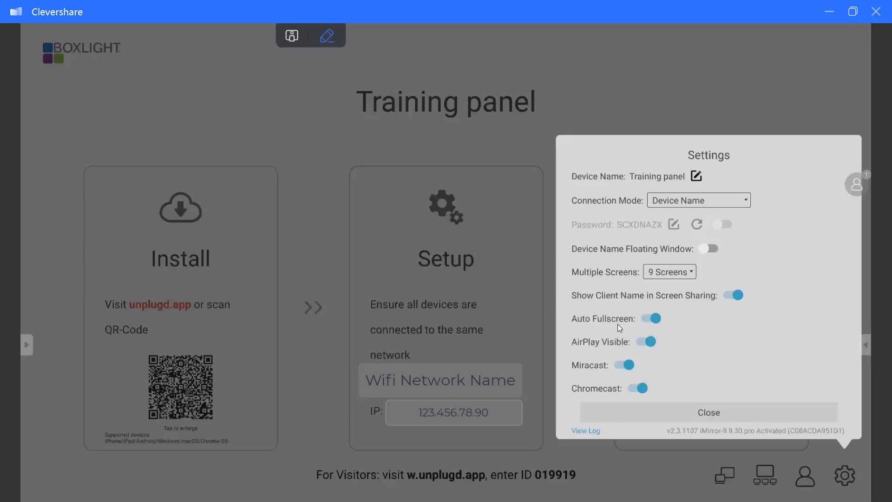
pyautogui.moveTo(634, 327)
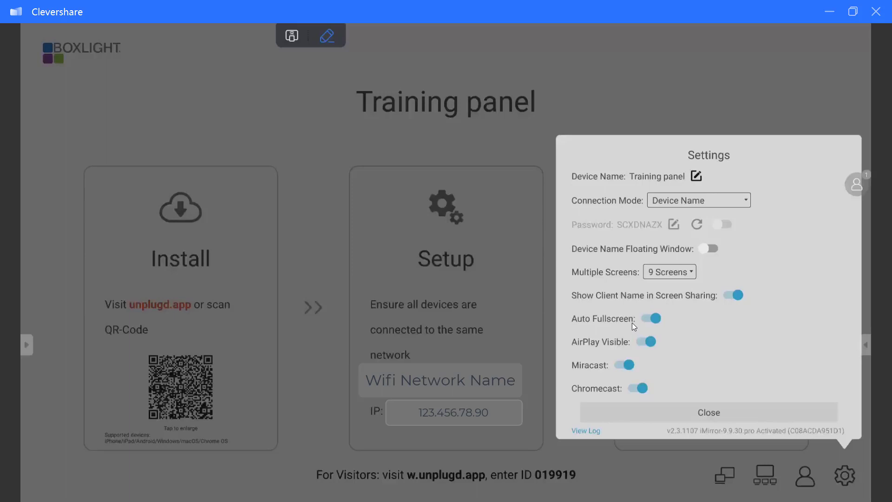
pyautogui.moveTo(604, 334)
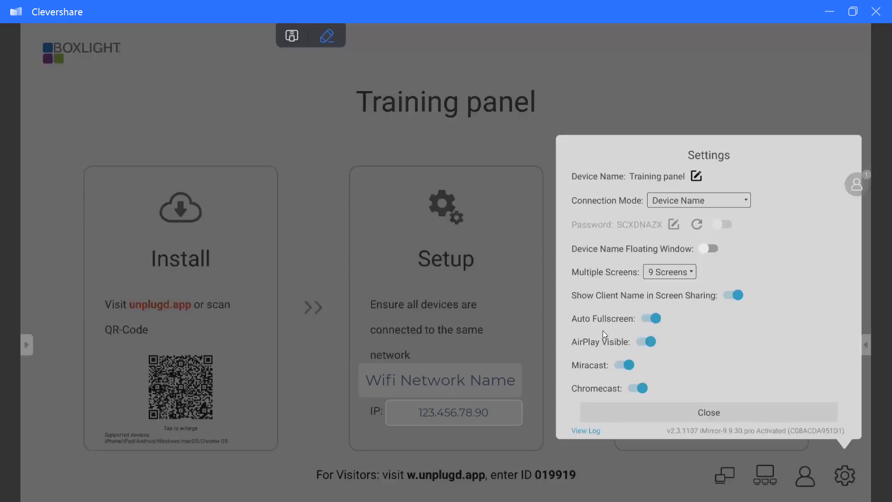
pyautogui.moveTo(594, 334)
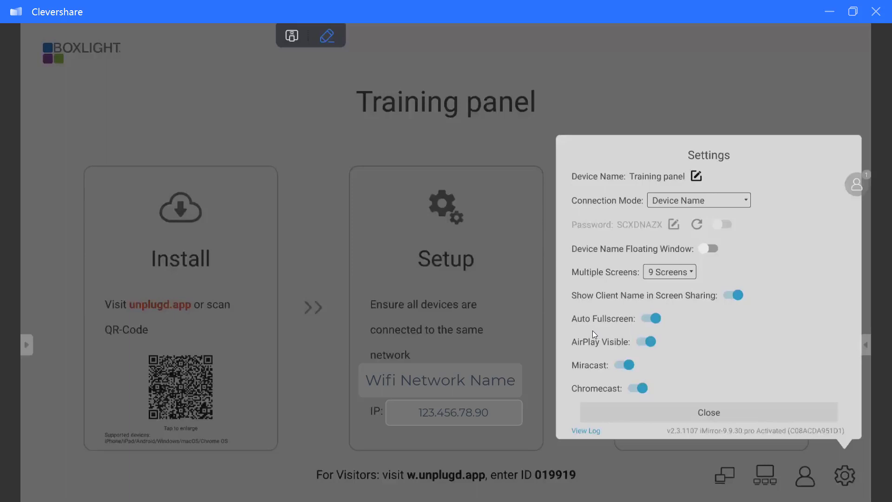
pyautogui.moveTo(591, 324)
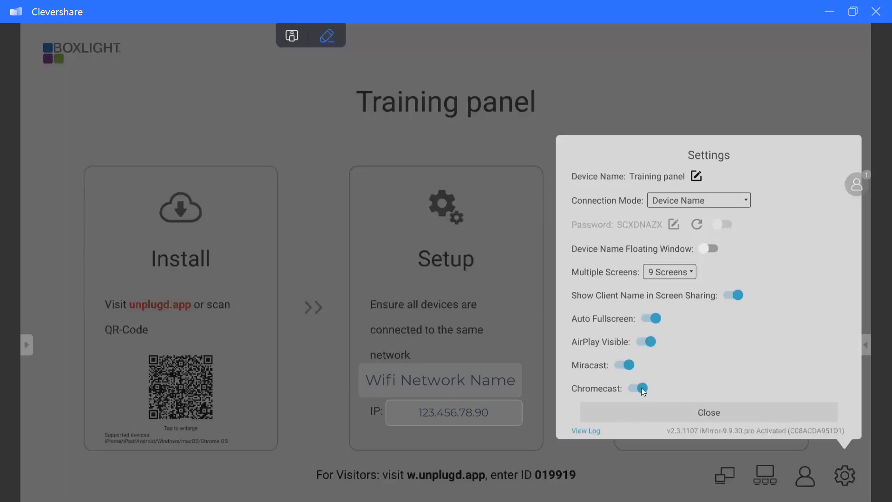
# - Turn off Chromecast, Miracast and AirPlay Visible, then close Settings to return home
pyautogui.click(637, 389)
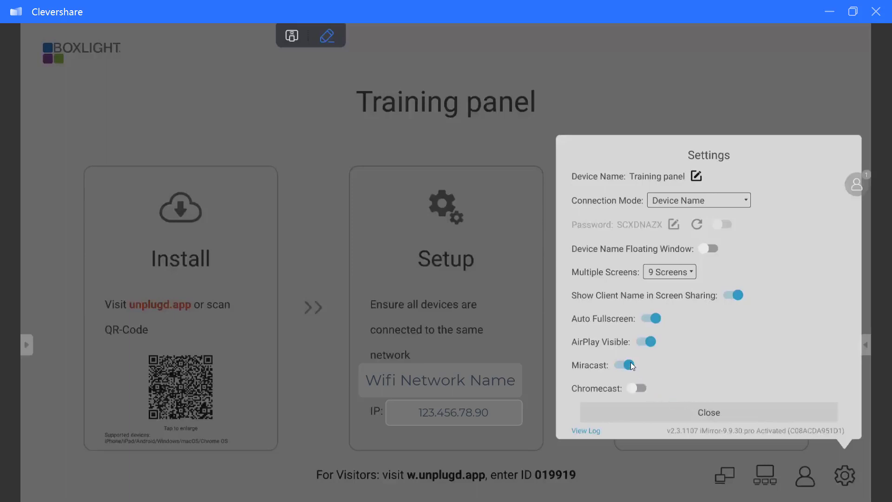
pyautogui.click(624, 365)
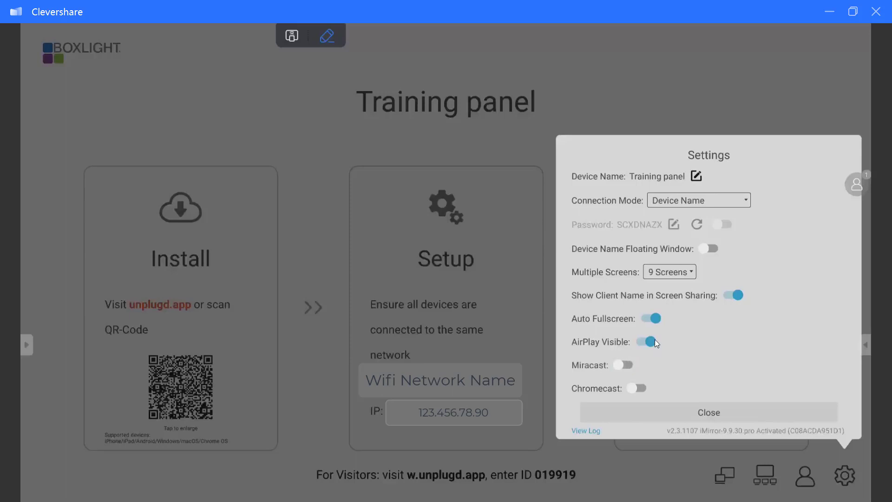
pyautogui.click(647, 342)
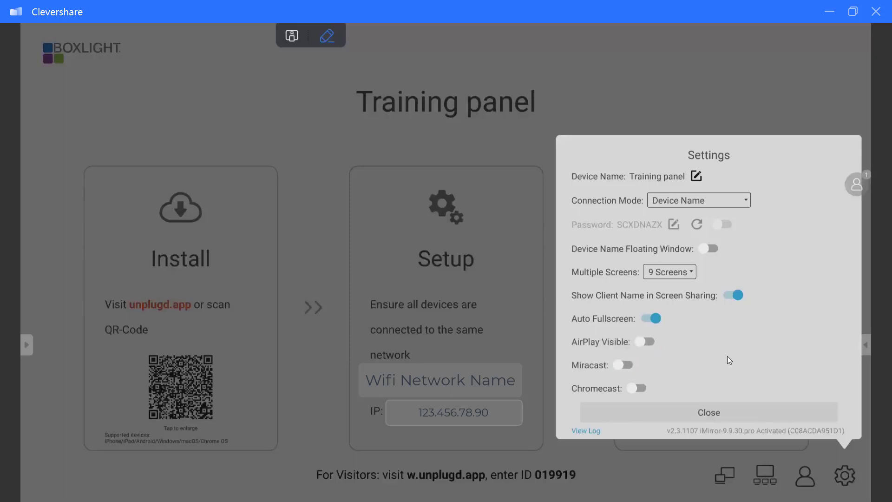
pyautogui.moveTo(689, 444)
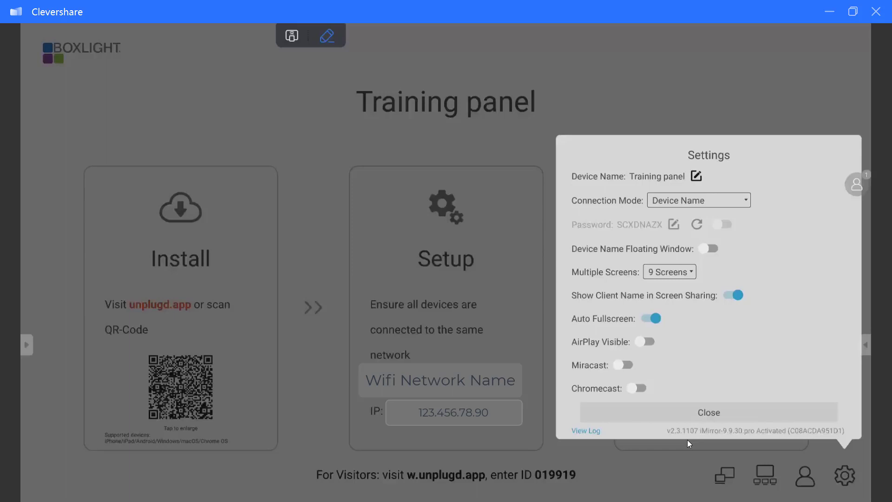
pyautogui.moveTo(629, 433)
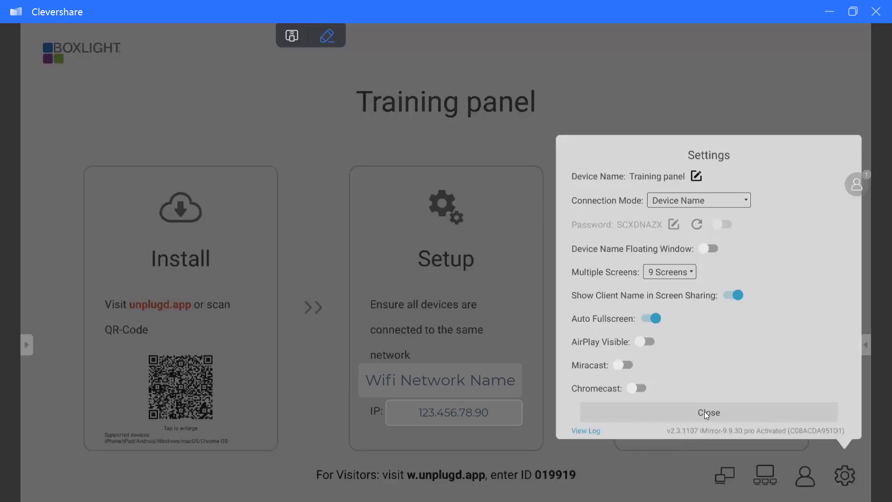
pyautogui.click(709, 413)
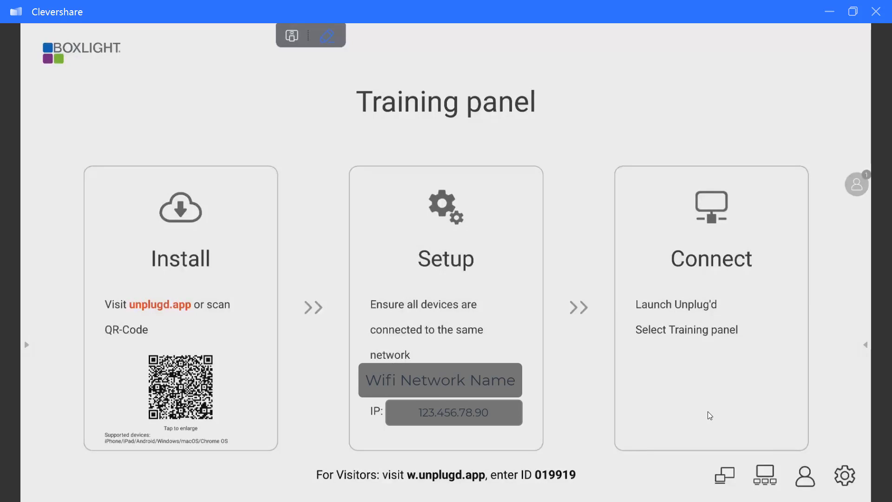
pyautogui.moveTo(838, 394)
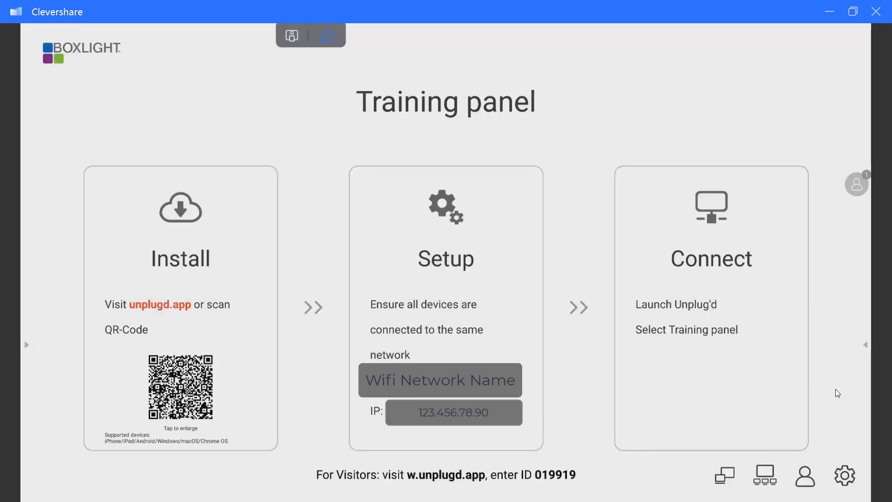
# - Show the Share Screen permission choices in the Teacher Control Center
pyautogui.click(804, 476)
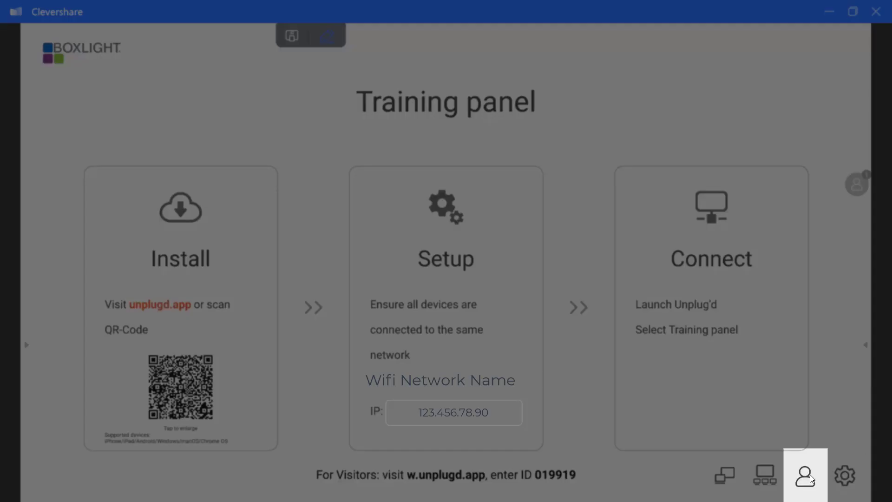
pyautogui.click(804, 477)
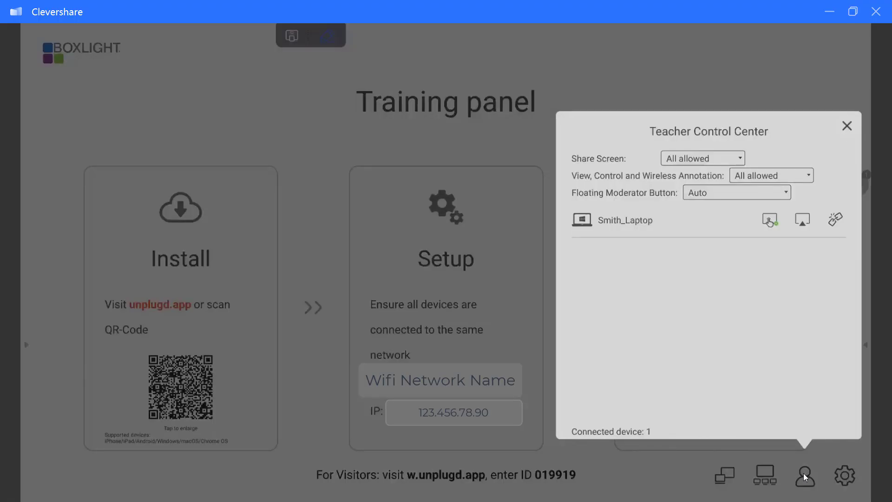
pyautogui.moveTo(805, 478)
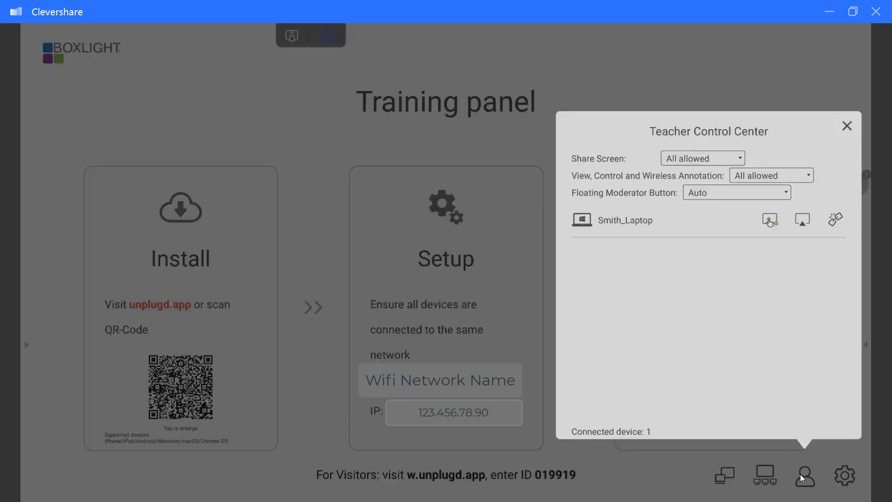
pyautogui.moveTo(812, 478)
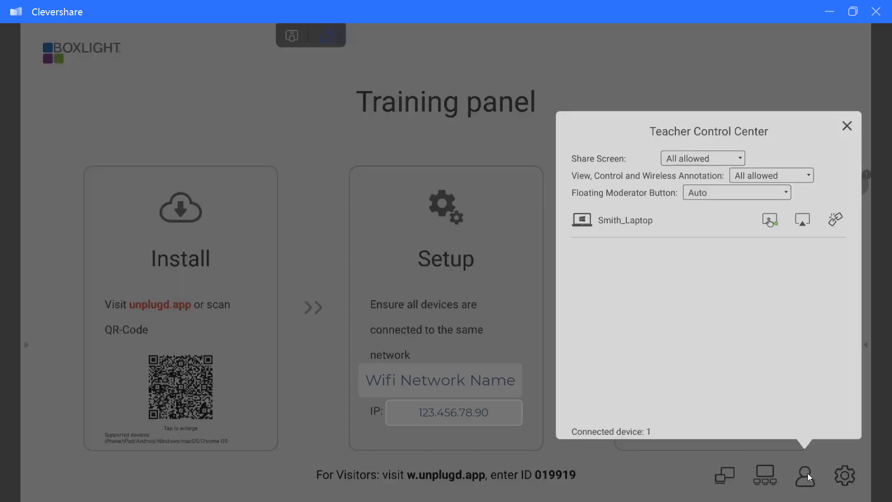
pyautogui.moveTo(794, 321)
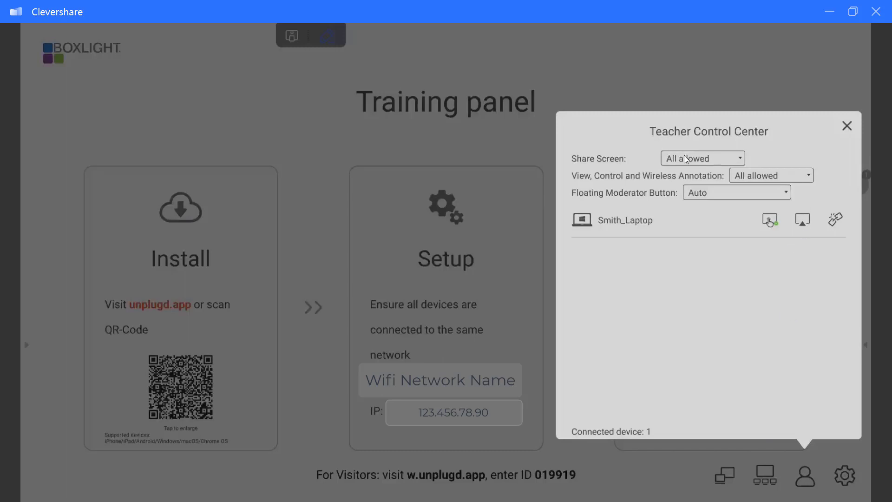
pyautogui.moveTo(694, 162)
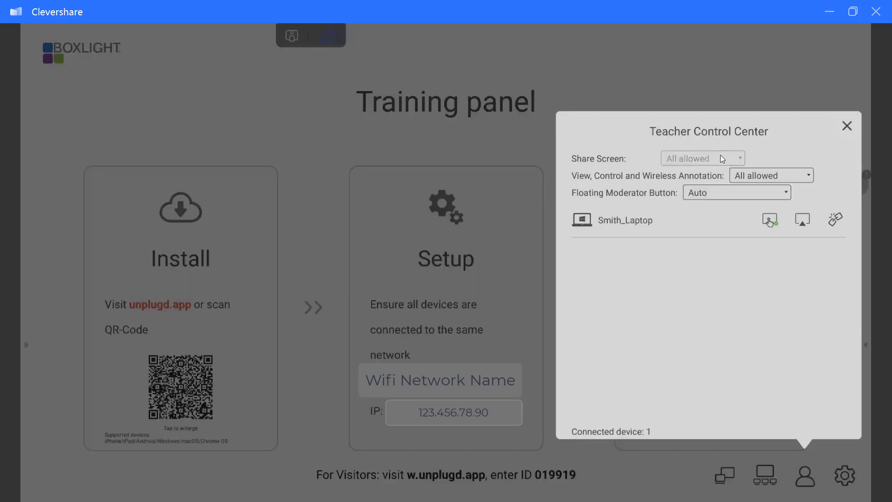
pyautogui.click(702, 158)
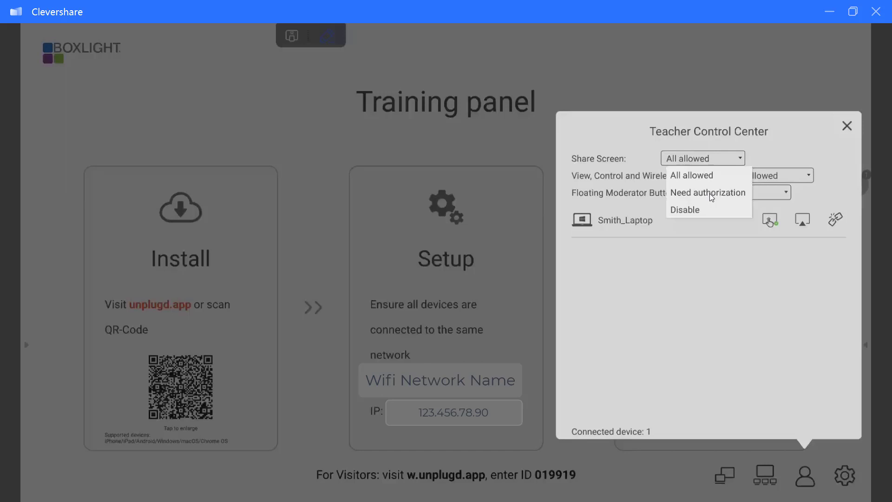
pyautogui.moveTo(714, 251)
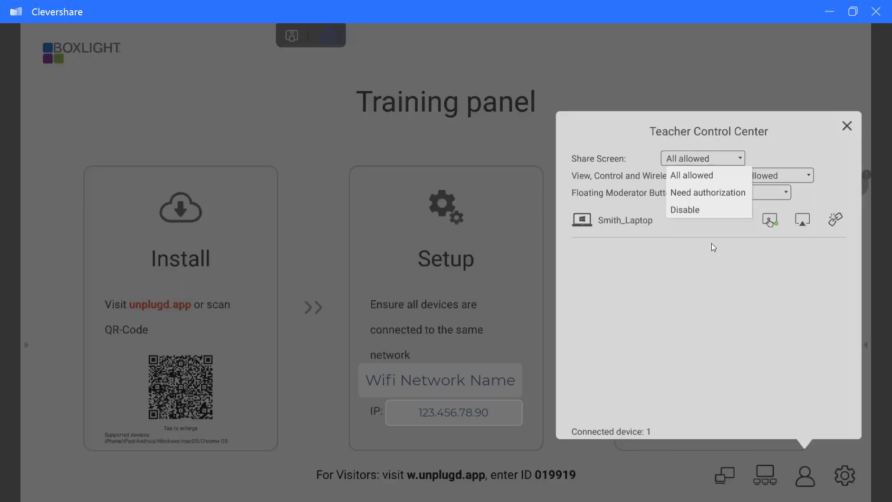
pyautogui.moveTo(714, 249)
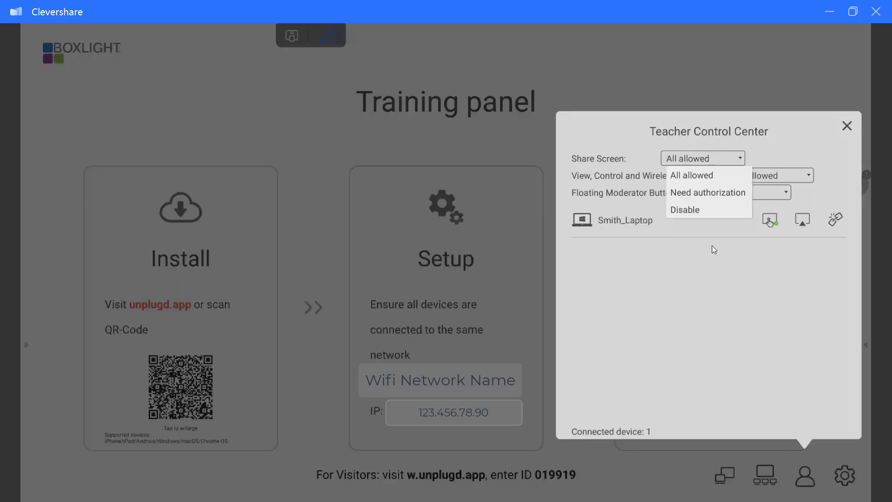
pyautogui.moveTo(716, 197)
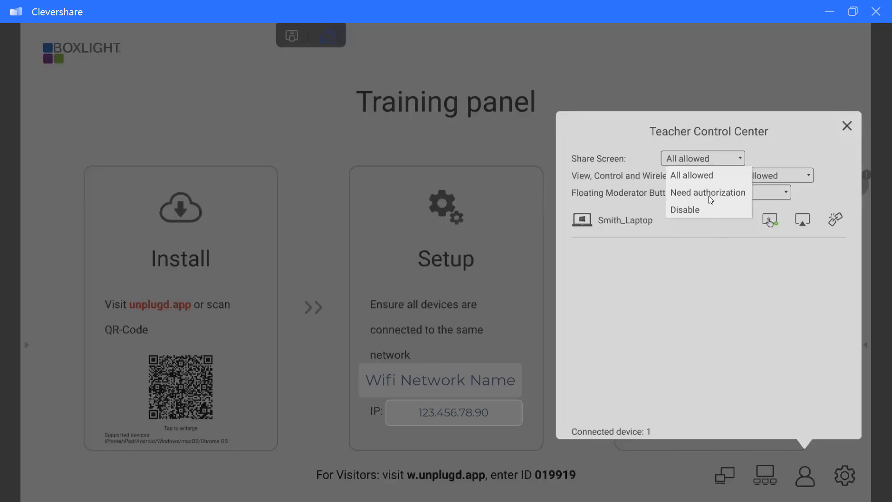
# - Set Share Screen to Need authorization and View, Control and Wireless Annotation to View only
pyautogui.click(709, 192)
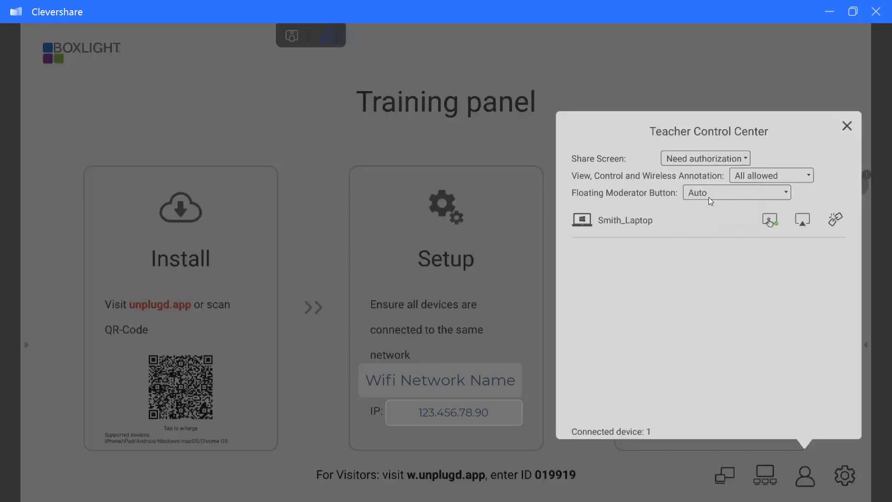
pyautogui.moveTo(582, 185)
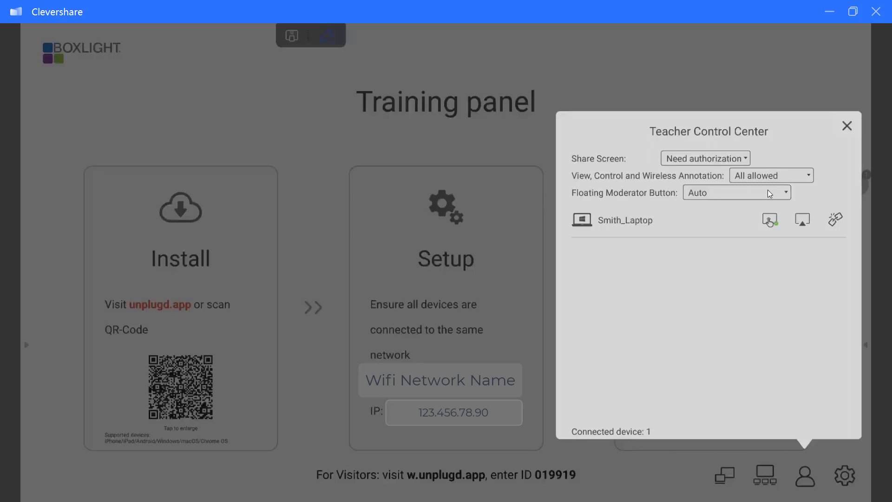
pyautogui.moveTo(775, 195)
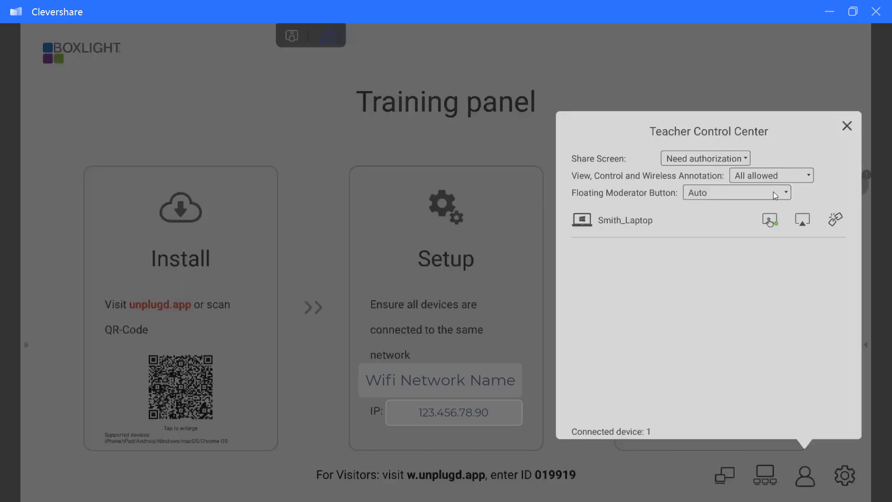
pyautogui.moveTo(775, 194)
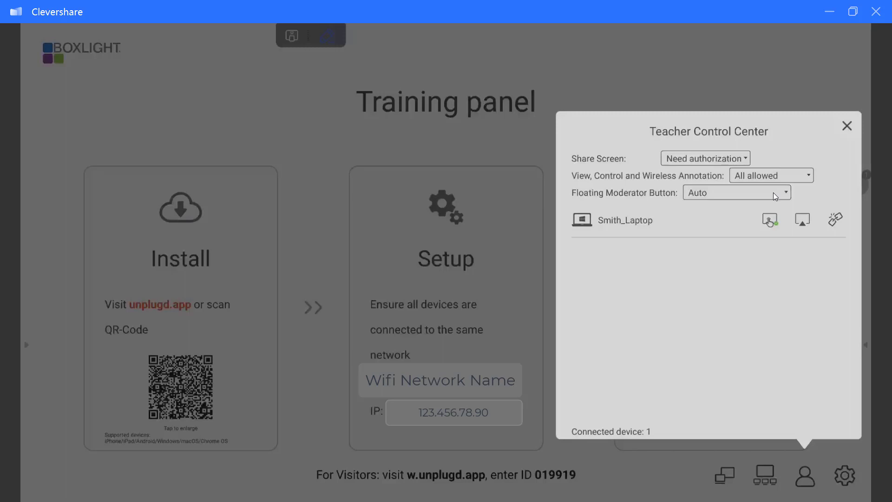
pyautogui.moveTo(776, 197)
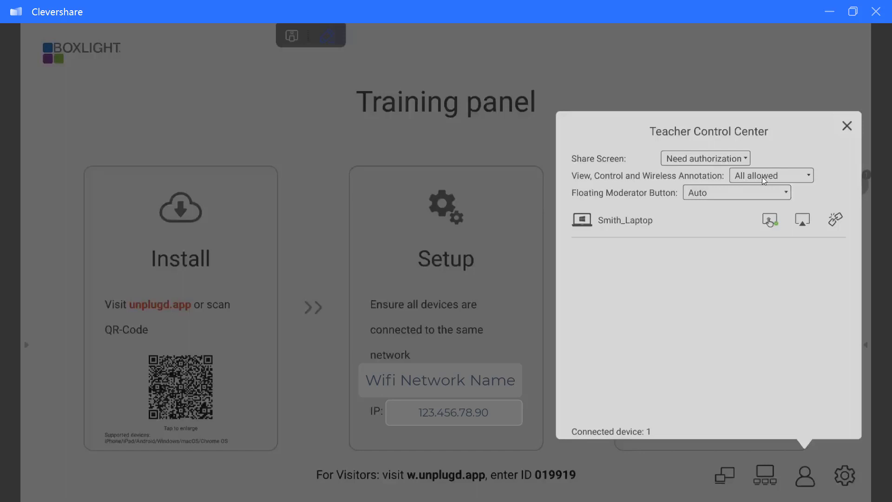
pyautogui.click(772, 175)
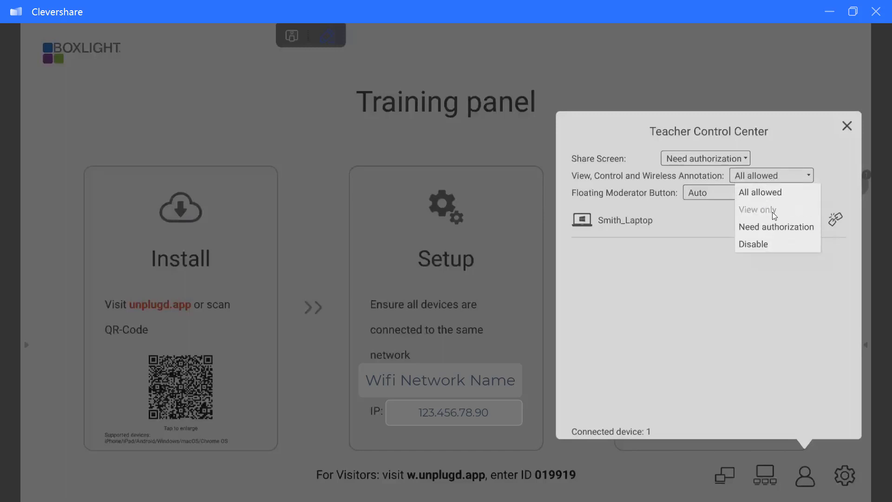
pyautogui.click(758, 210)
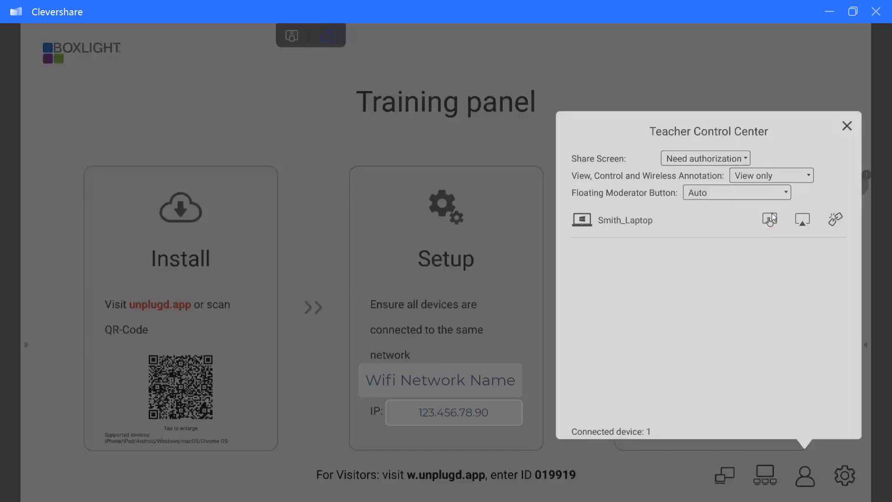
pyautogui.moveTo(777, 200)
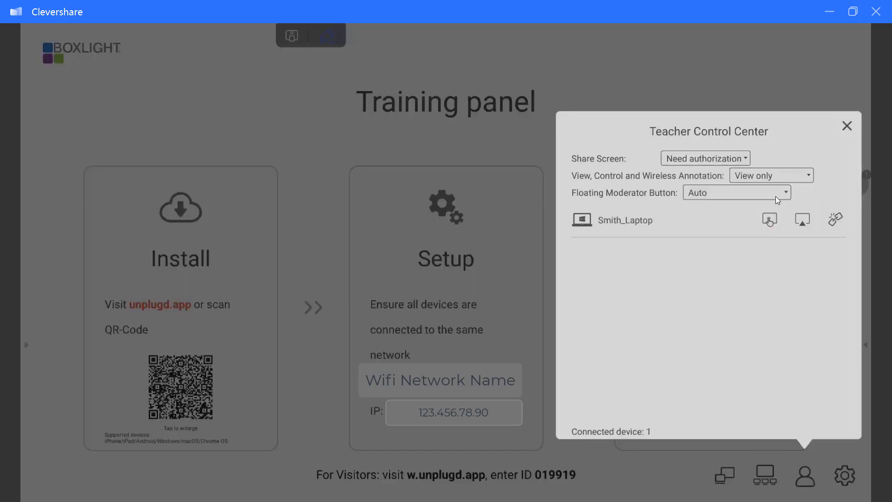
pyautogui.moveTo(776, 205)
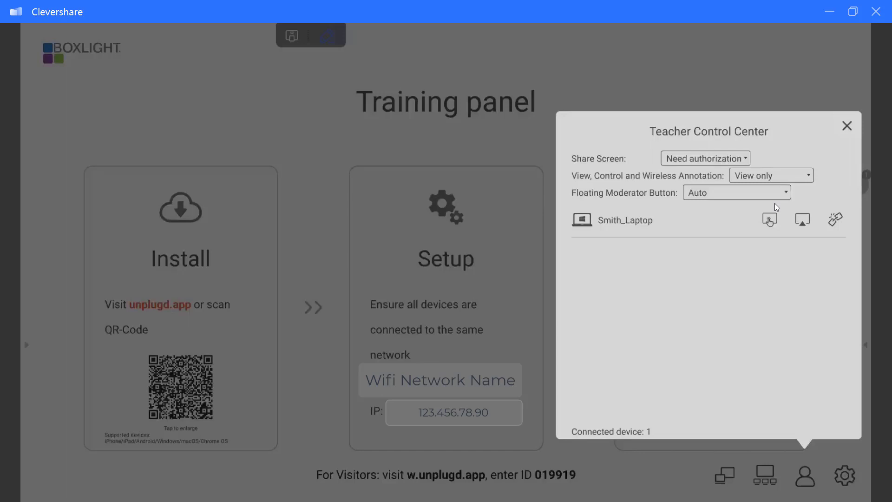
pyautogui.moveTo(771, 212)
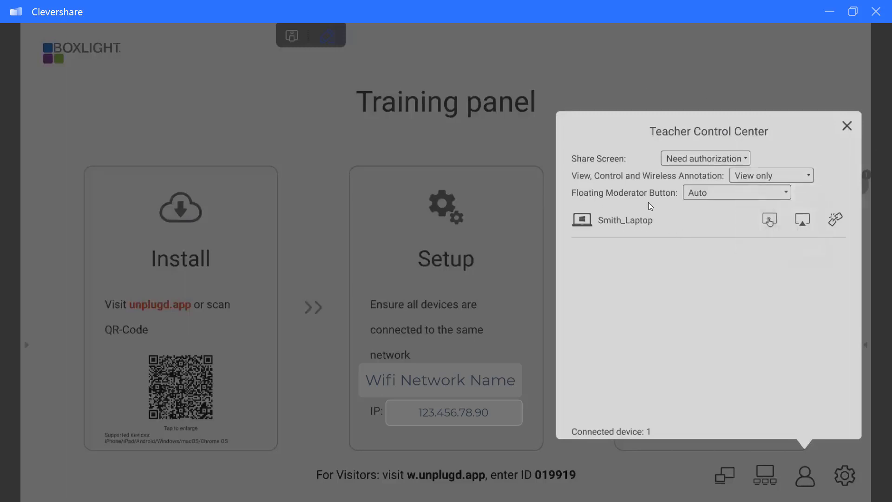
# - Change the Floating Moderator Button from Auto to Always display
pyautogui.click(736, 192)
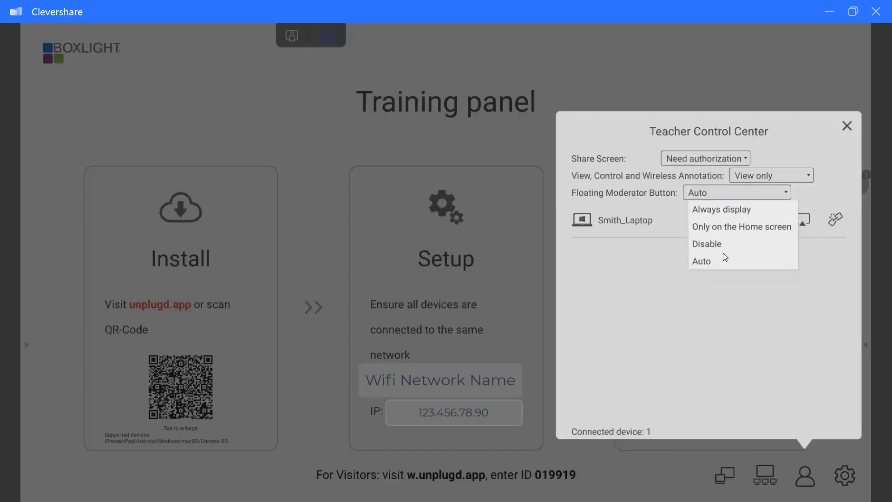
pyautogui.moveTo(723, 268)
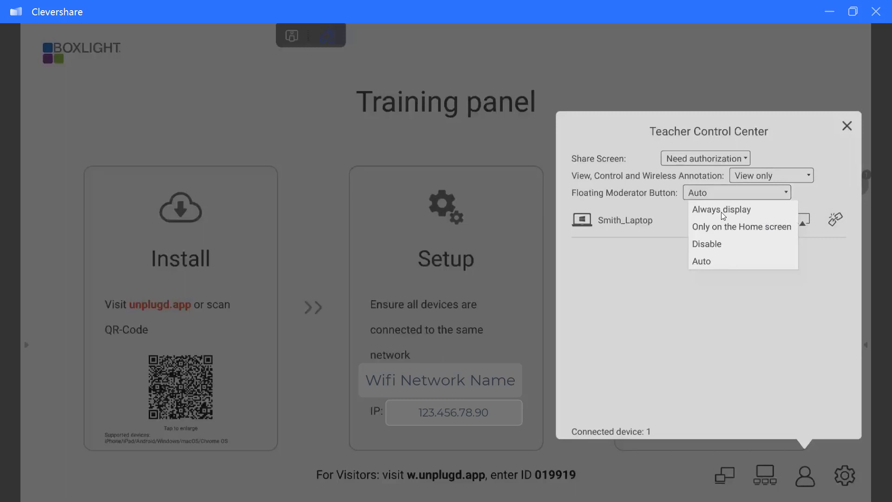
pyautogui.click(722, 209)
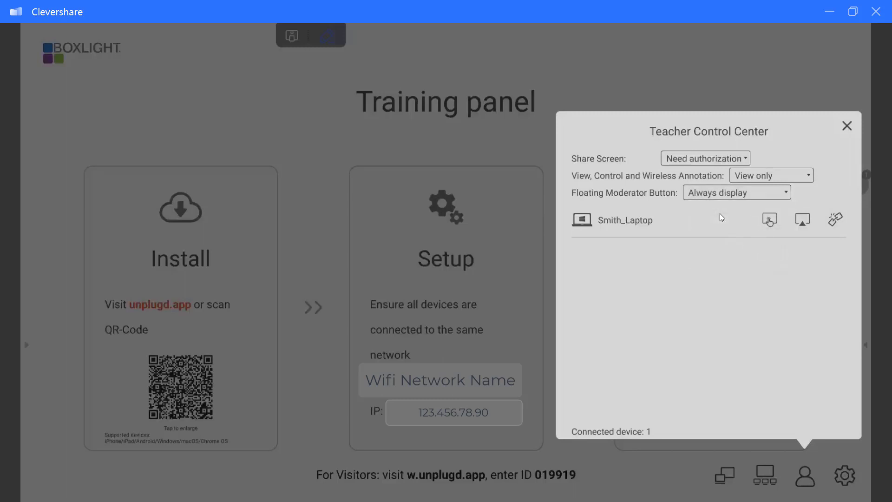
pyautogui.moveTo(728, 228)
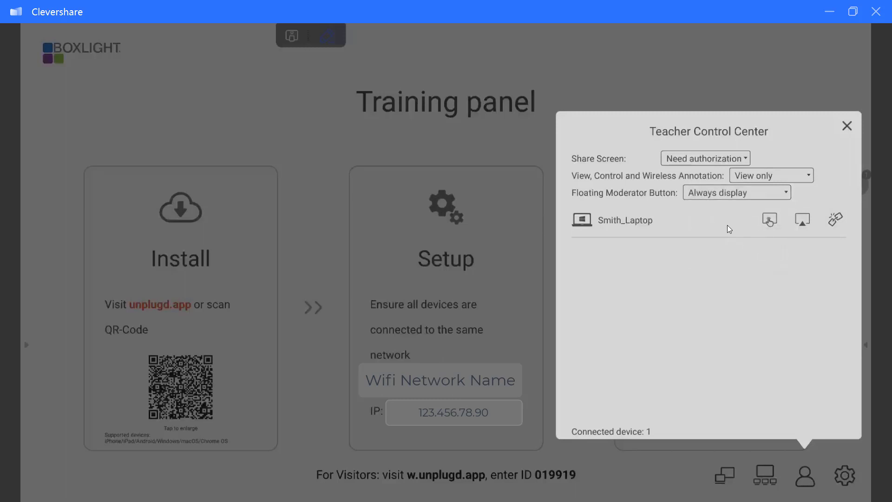
pyautogui.moveTo(733, 232)
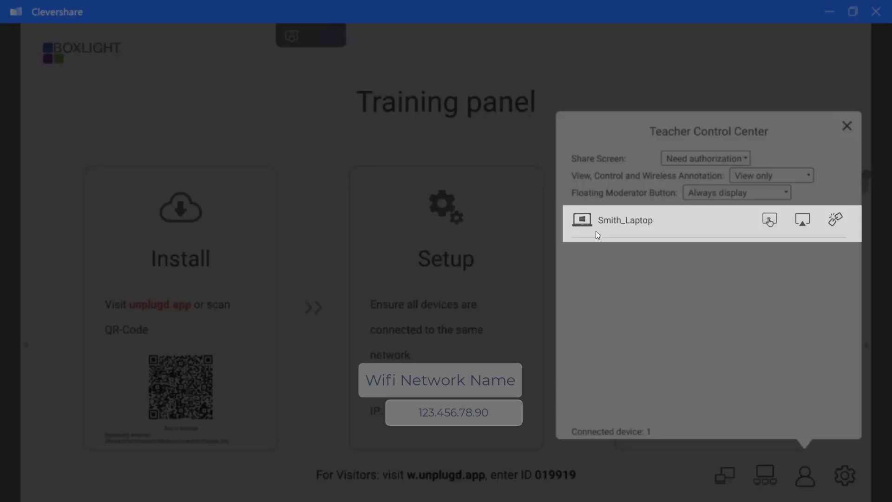
pyautogui.moveTo(604, 231)
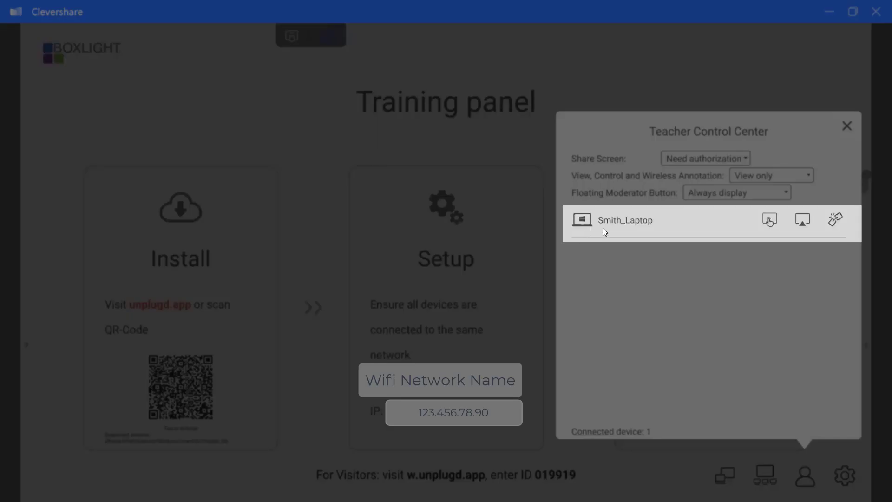
pyautogui.moveTo(589, 226)
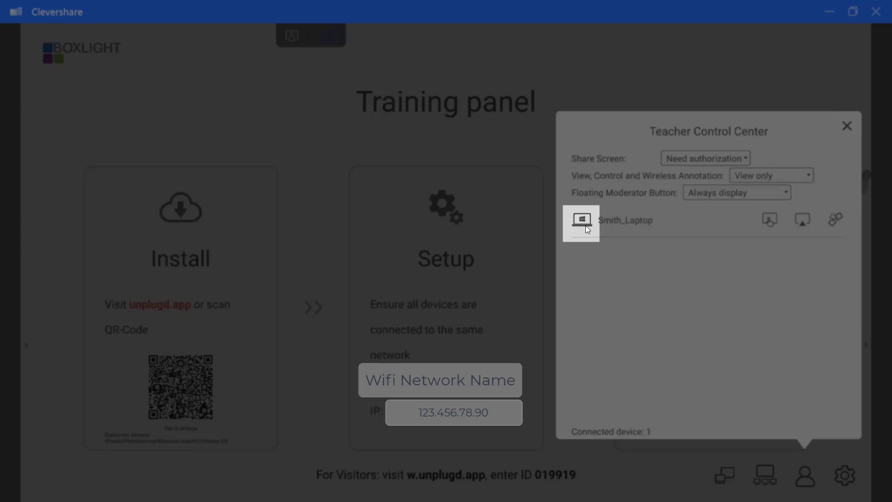
pyautogui.moveTo(602, 229)
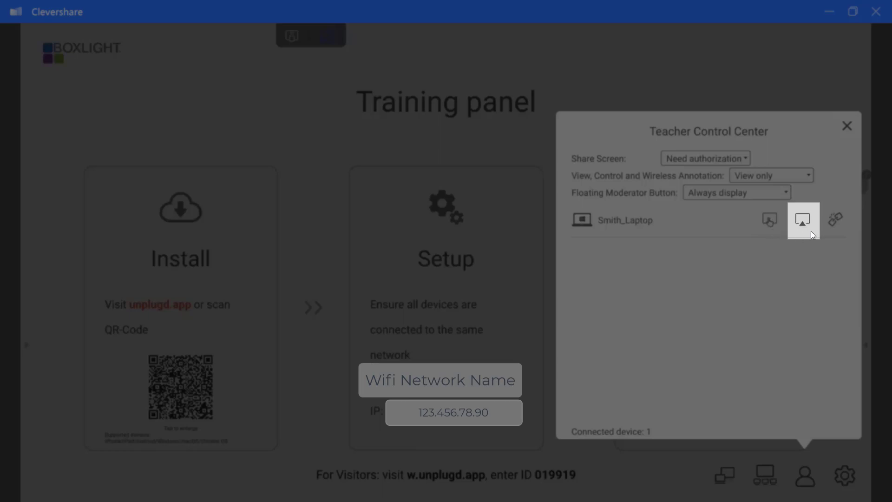
pyautogui.moveTo(815, 226)
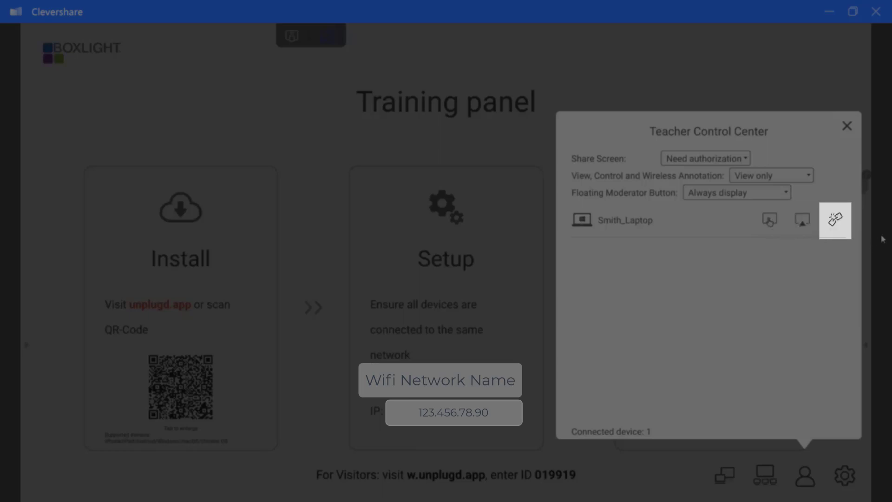
pyautogui.moveTo(770, 221)
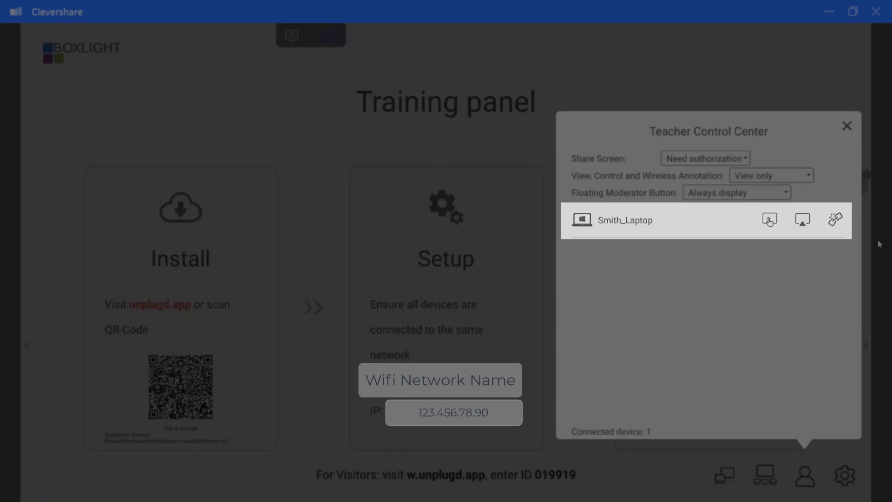
pyautogui.moveTo(839, 140)
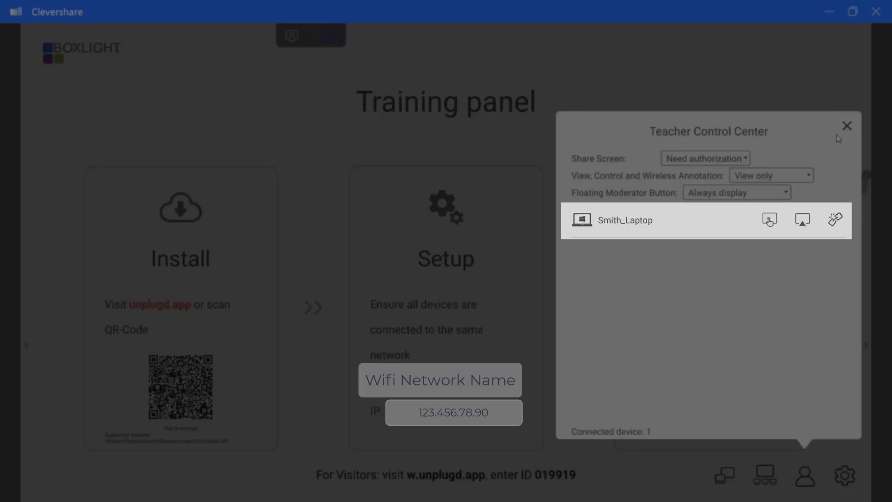